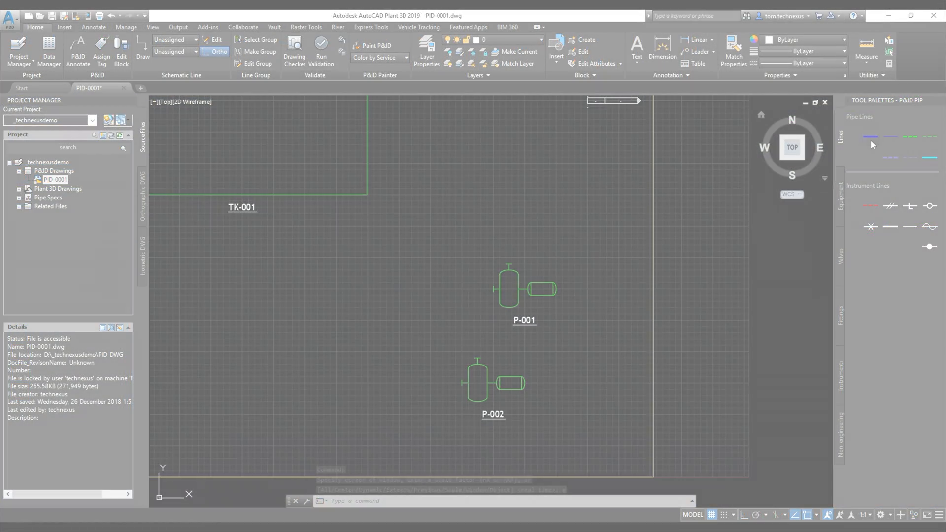
Step: Append the Plant 3D piping DWG model into the empty Navisworks scene
click(171, 523)
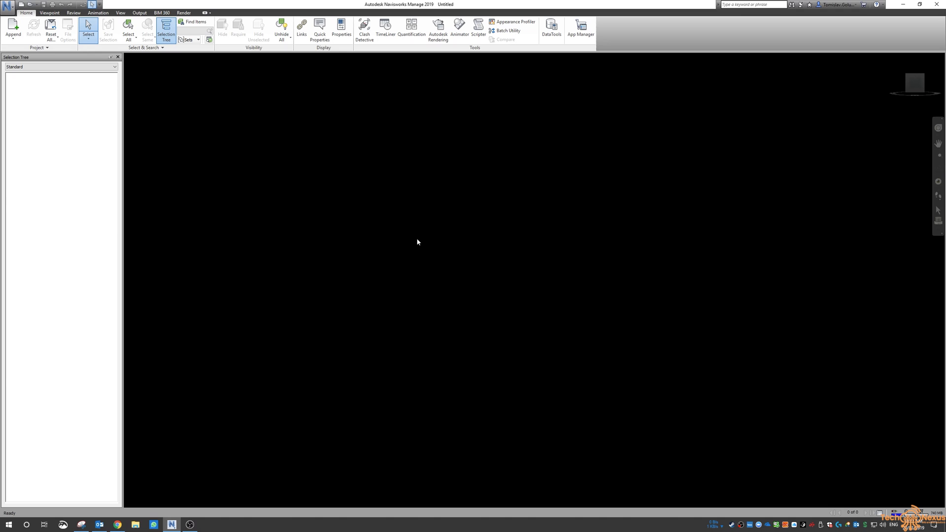
mouse_move(407, 240)
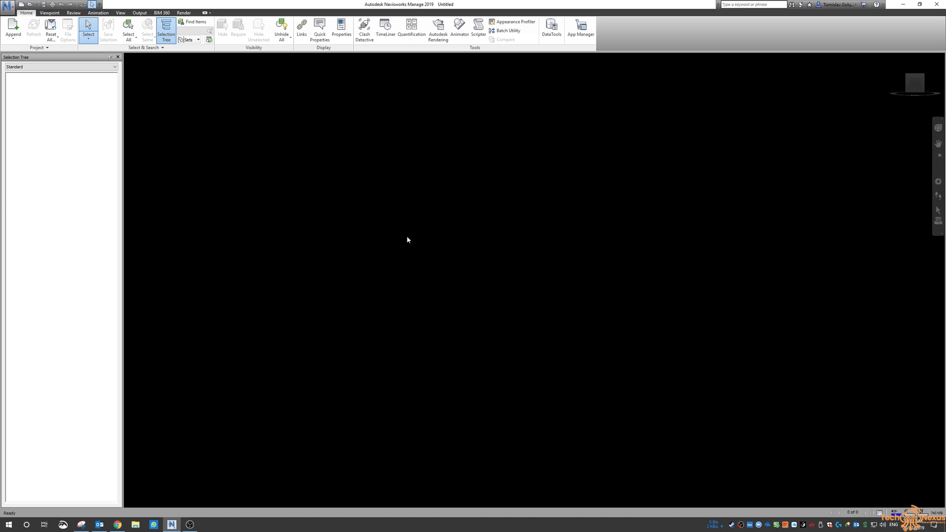
mouse_move(408, 174)
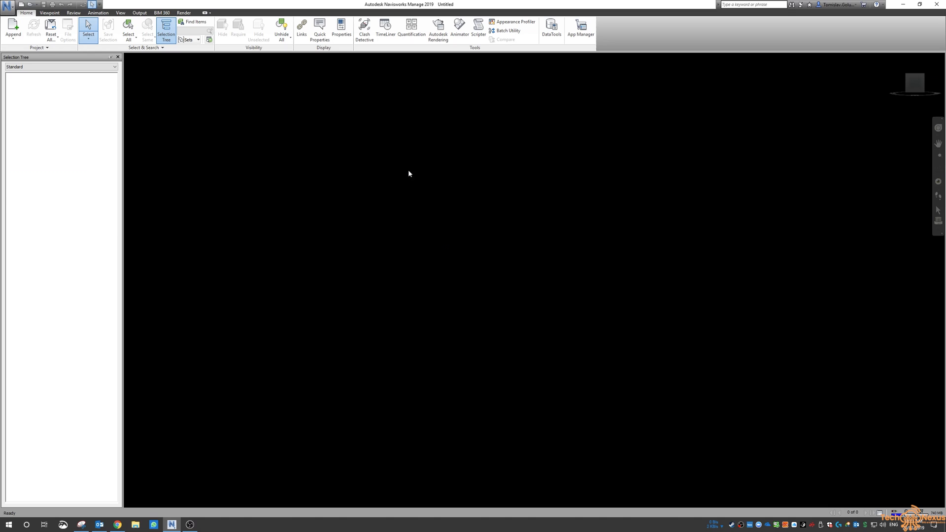
click(13, 28)
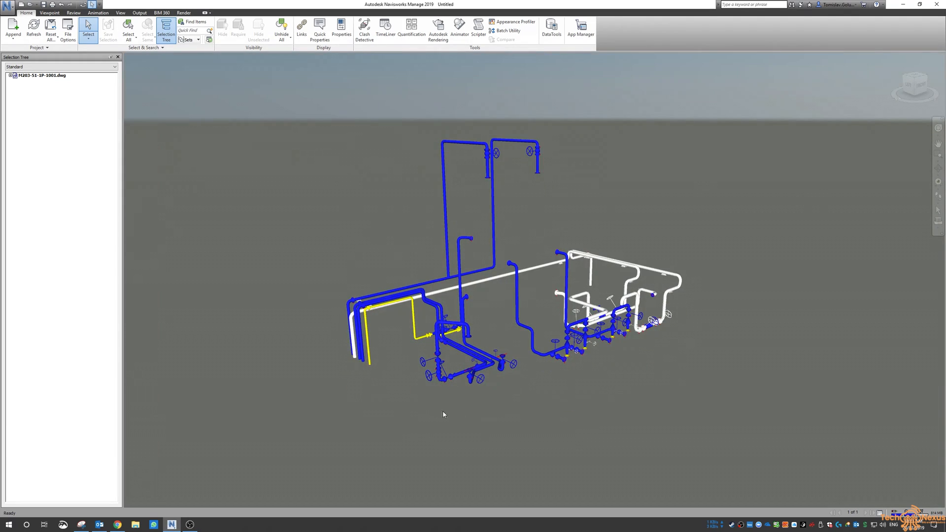
mouse_move(486, 327)
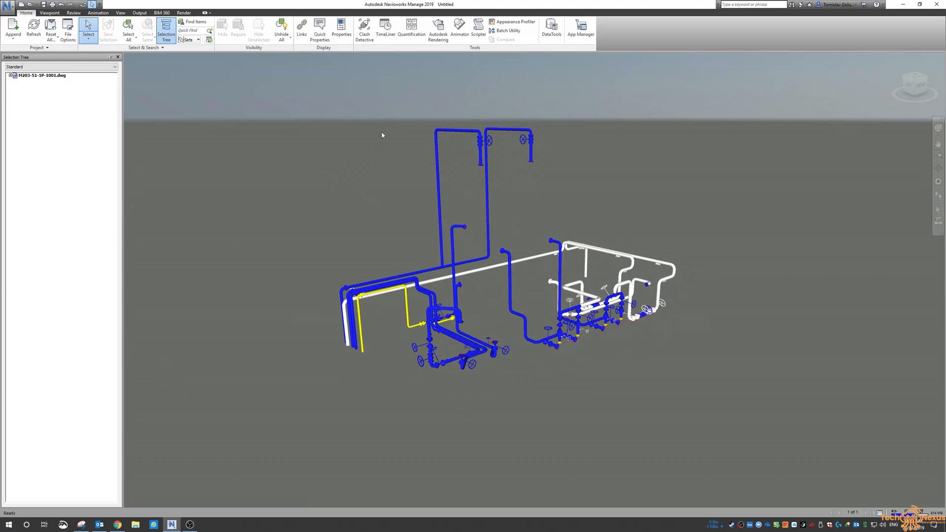
mouse_move(412, 28)
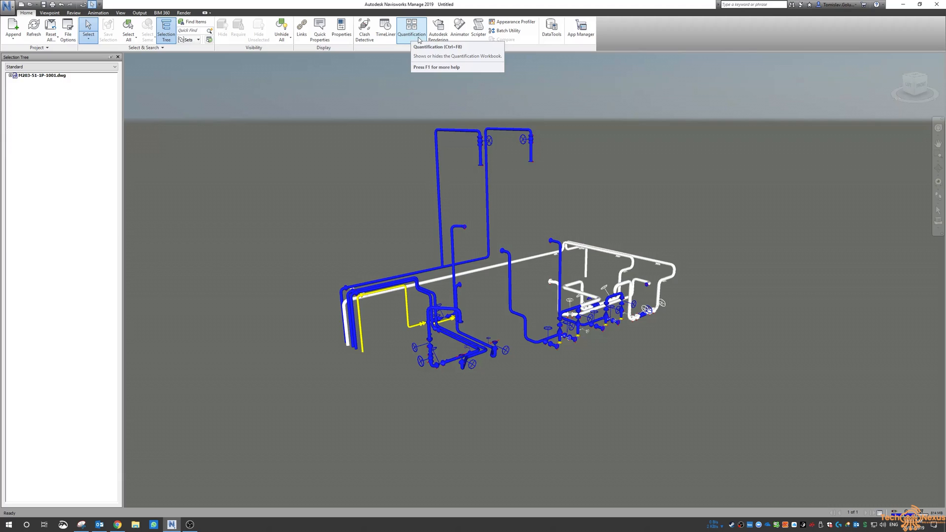
Step: Run Quantification Project Setup with no catalog, metric units and default takeoff properties, then finish
click(412, 27)
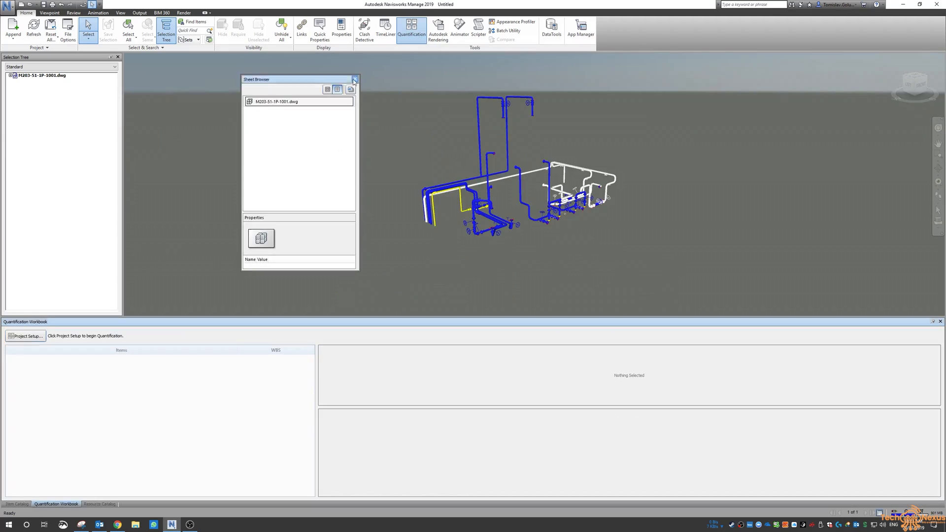
click(354, 79)
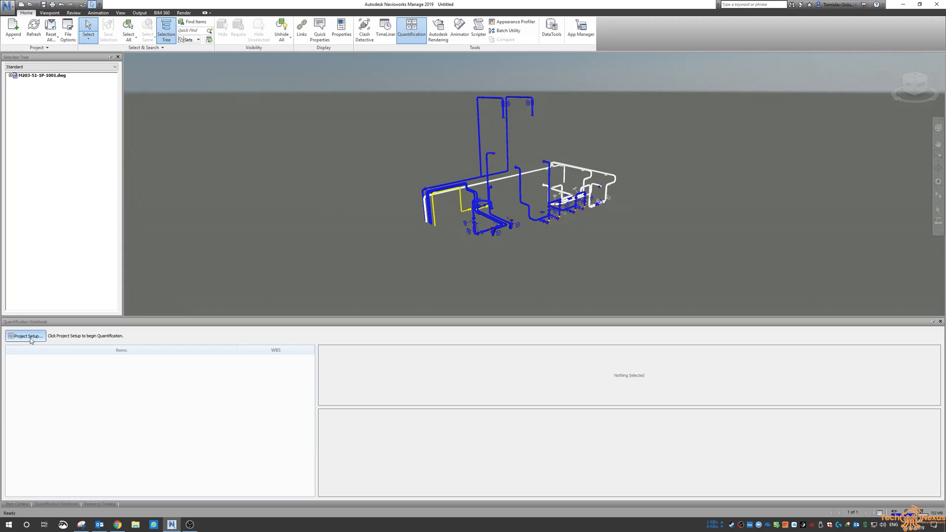
click(26, 336)
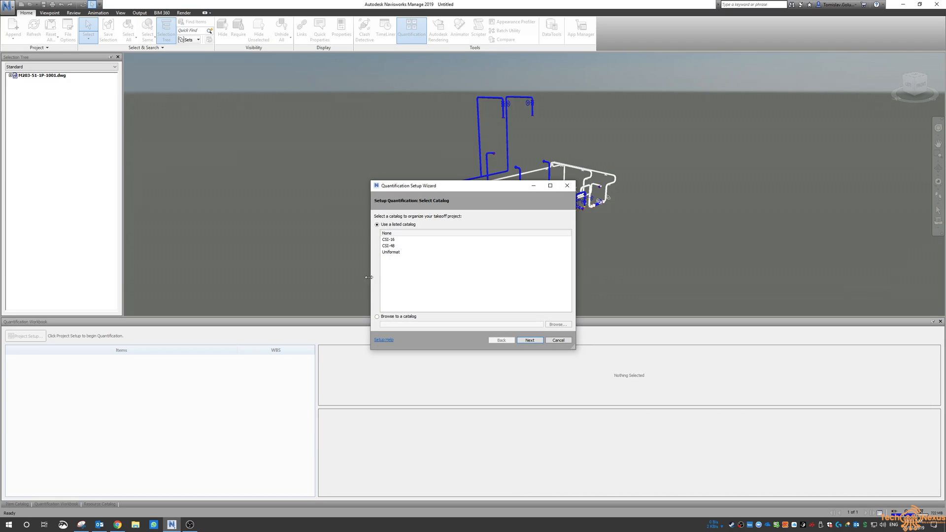
mouse_move(440, 192)
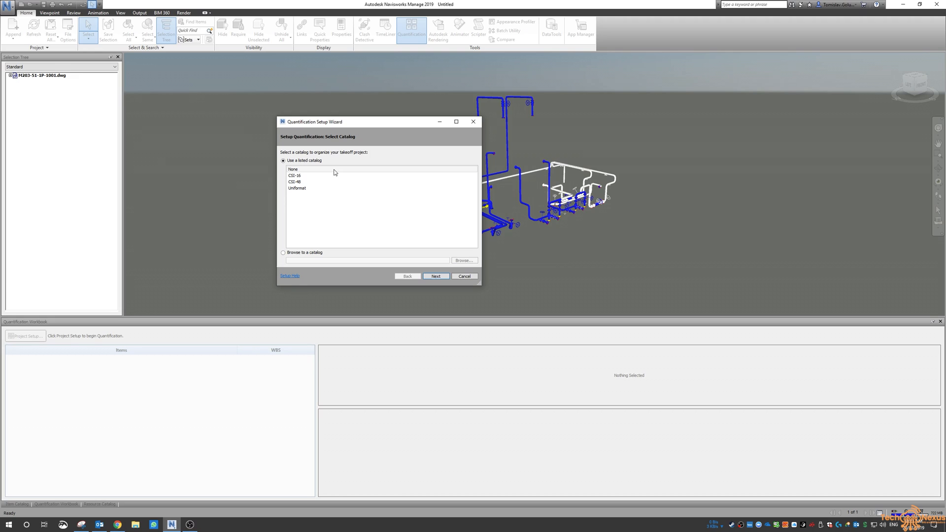
click(294, 168)
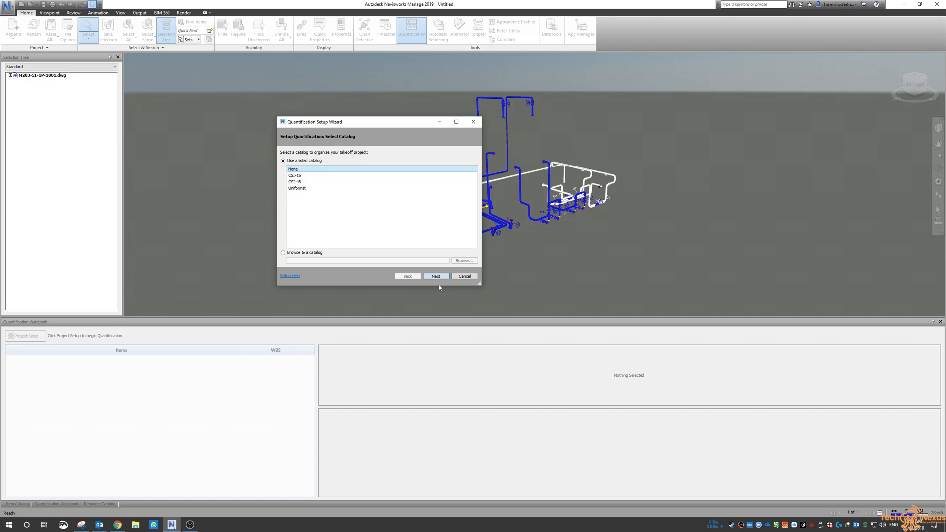
click(435, 276)
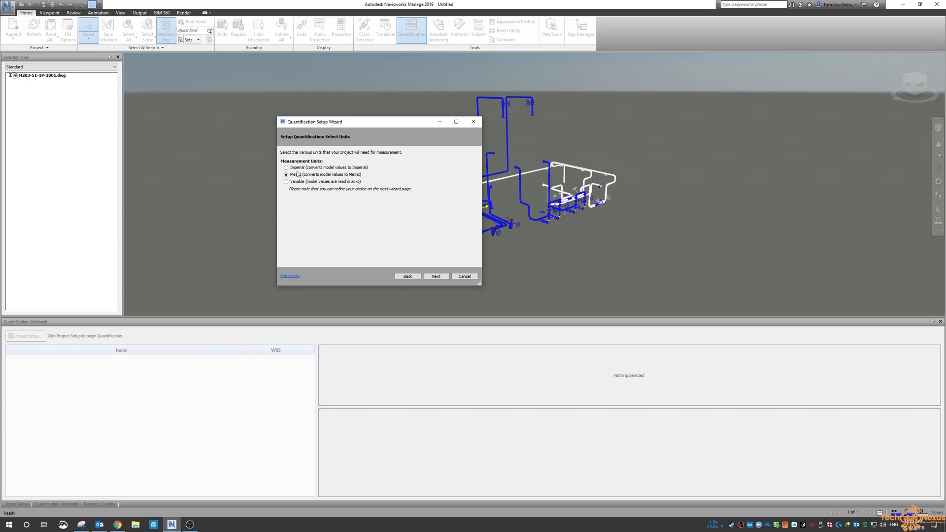
click(435, 276)
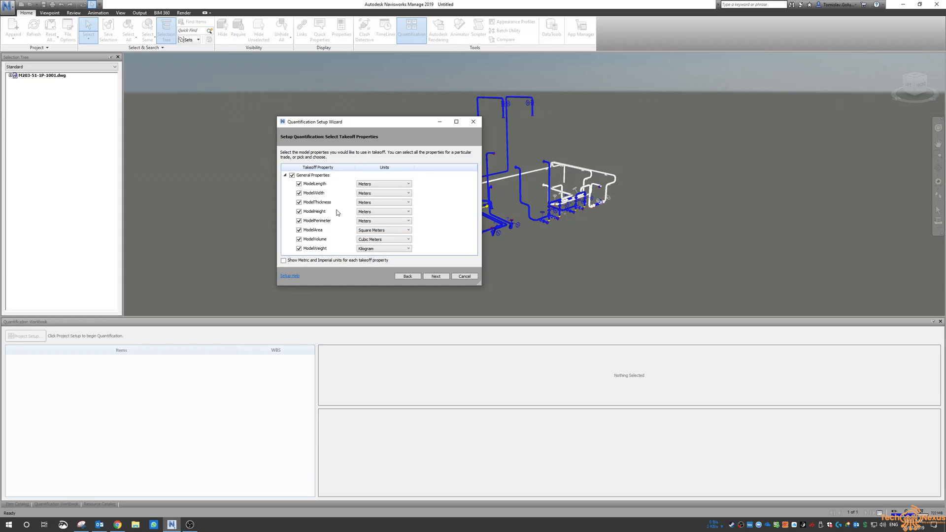
click(435, 276)
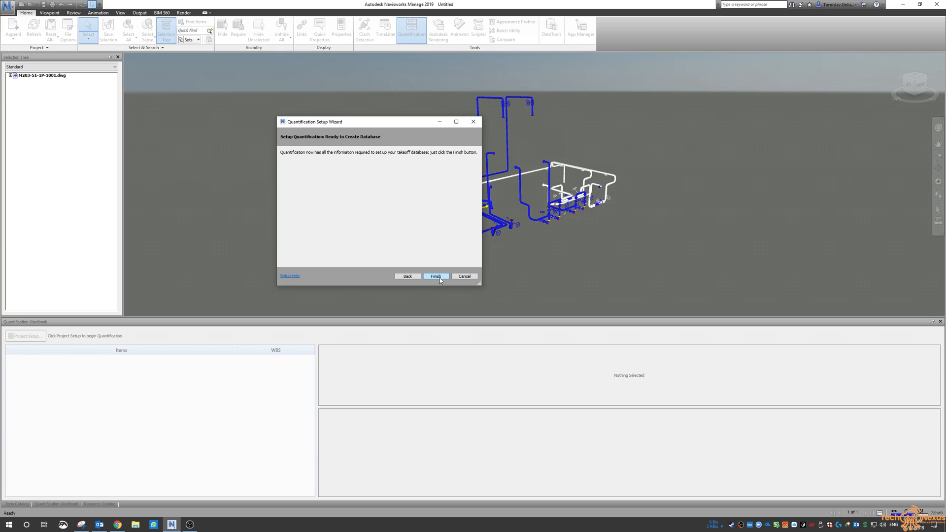
click(435, 276)
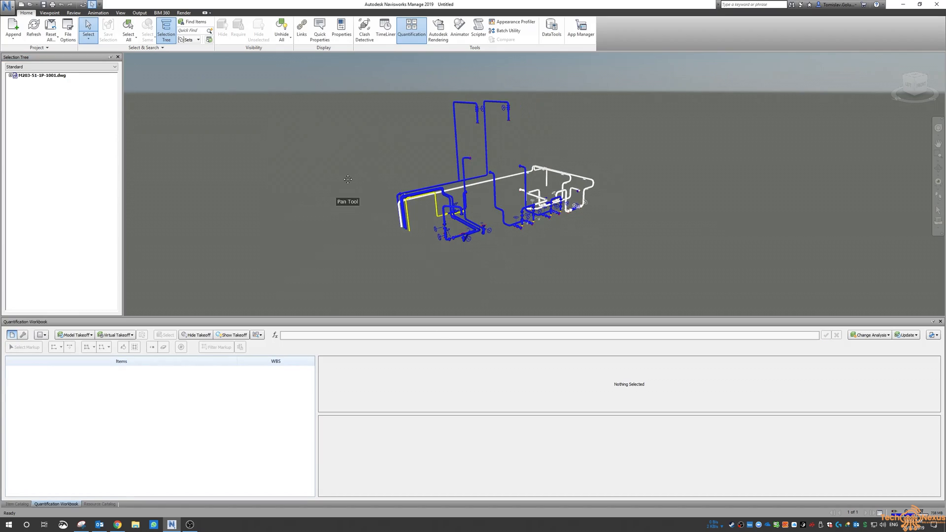
Step: Pan the piping model and pick a component so its properties can be shown
drag(348, 179, 380, 141)
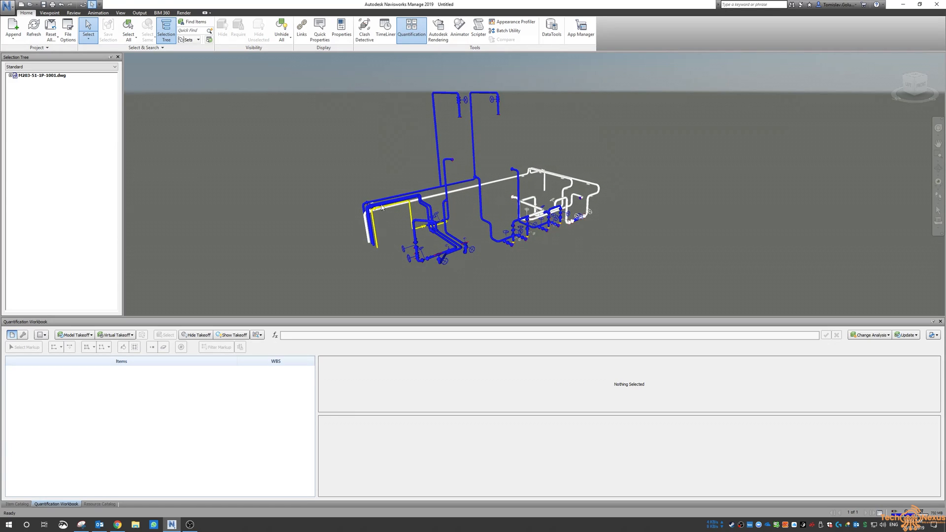
mouse_move(523, 129)
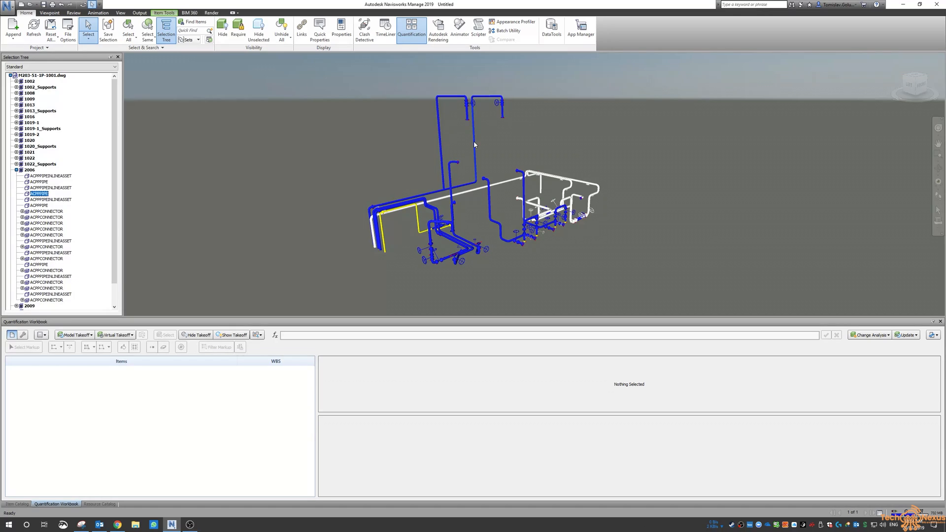
click(341, 28)
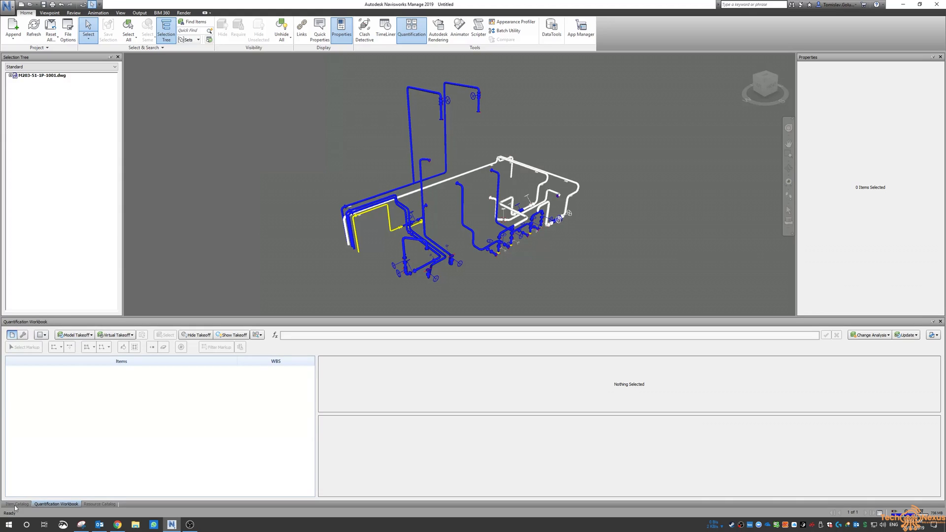
Step: Create catalog items Pipe-100 and Pipe-150 in the Item Catalog and return to the workbook
click(17, 504)
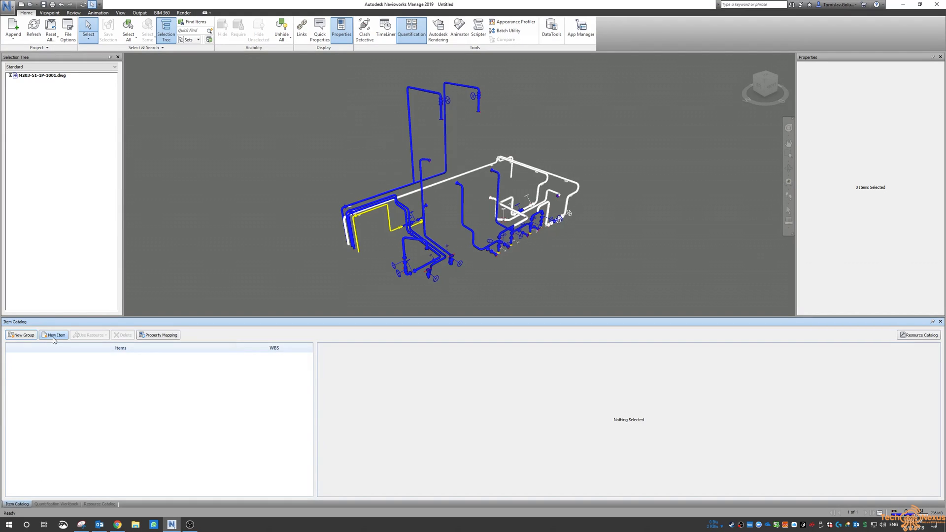
click(54, 335)
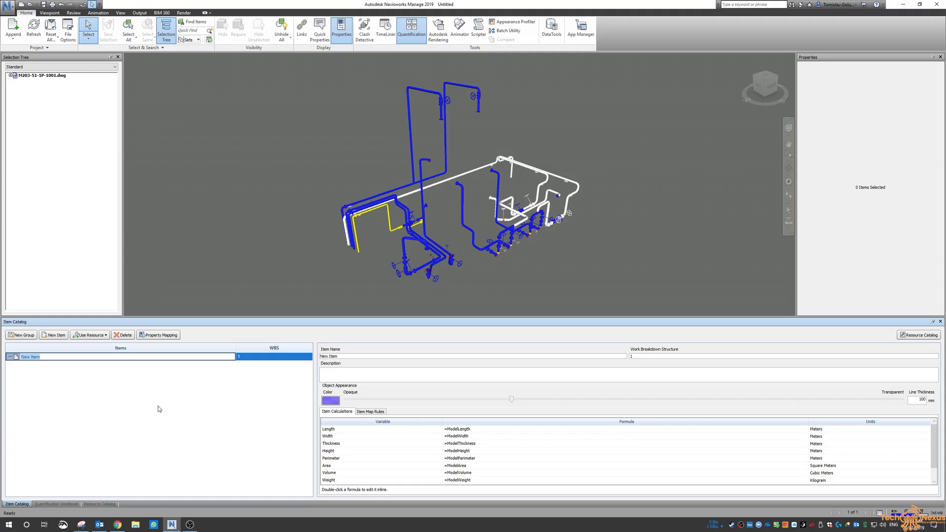
text(Pipe-100)
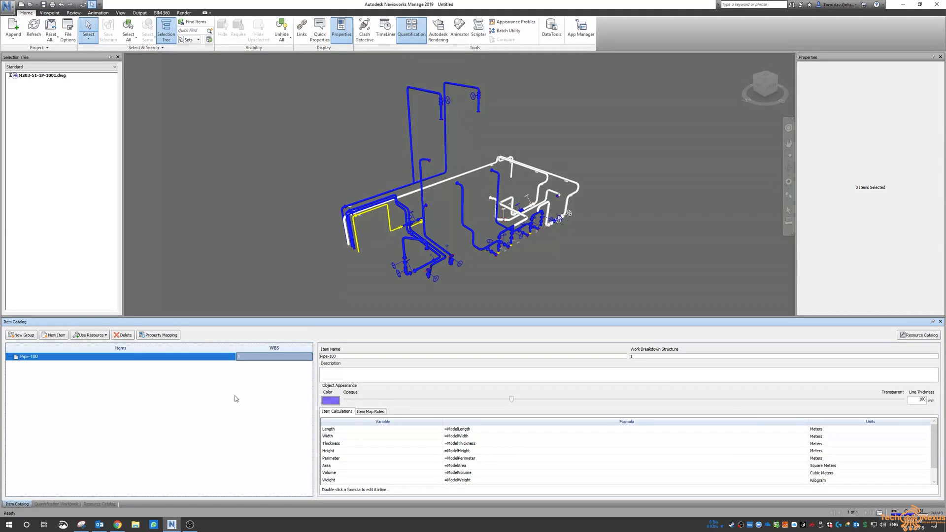
mouse_move(225, 396)
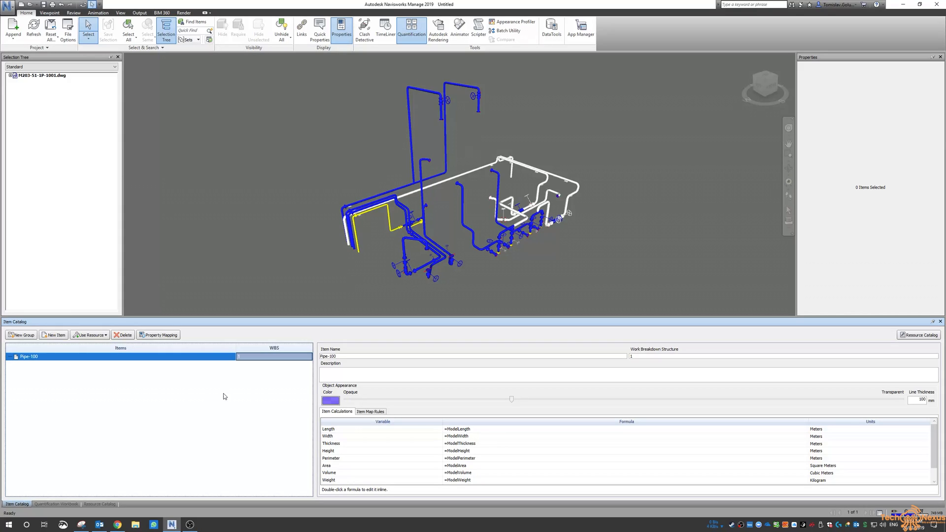
mouse_move(53, 335)
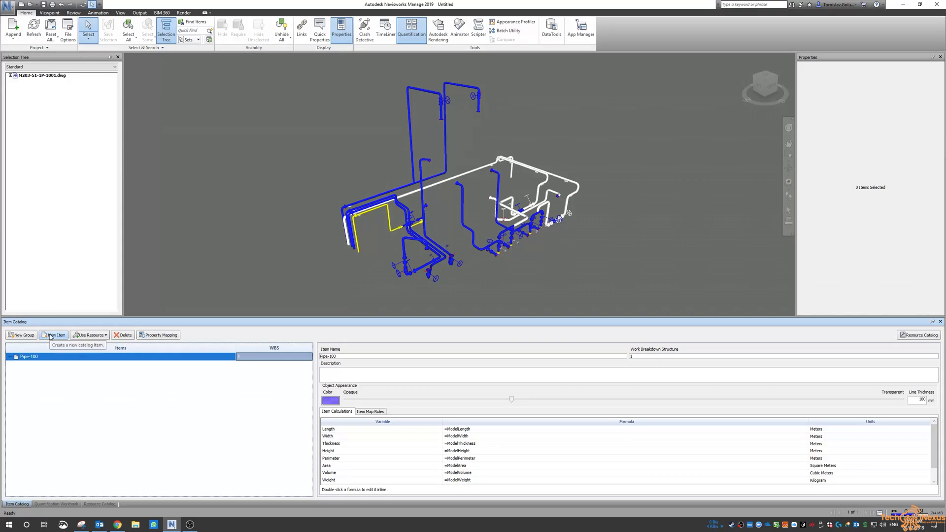
click(55, 335)
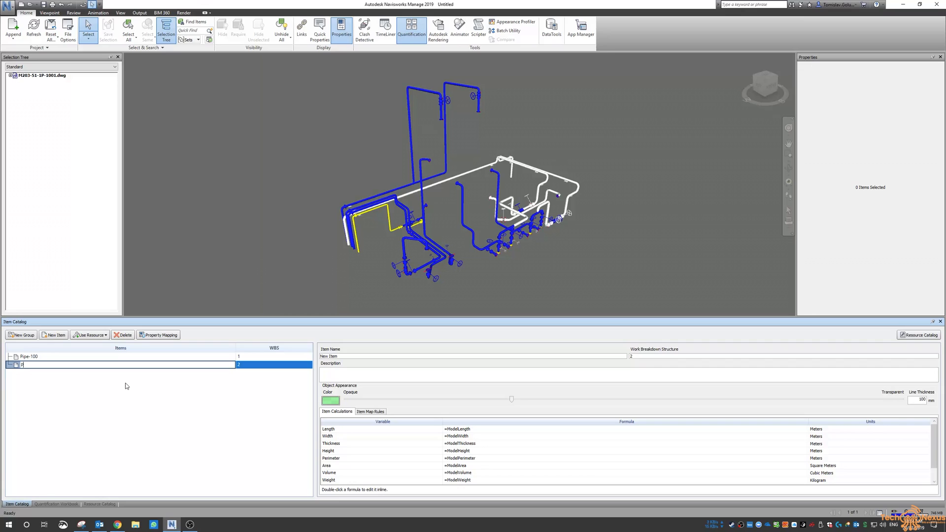
text(ipe-150)
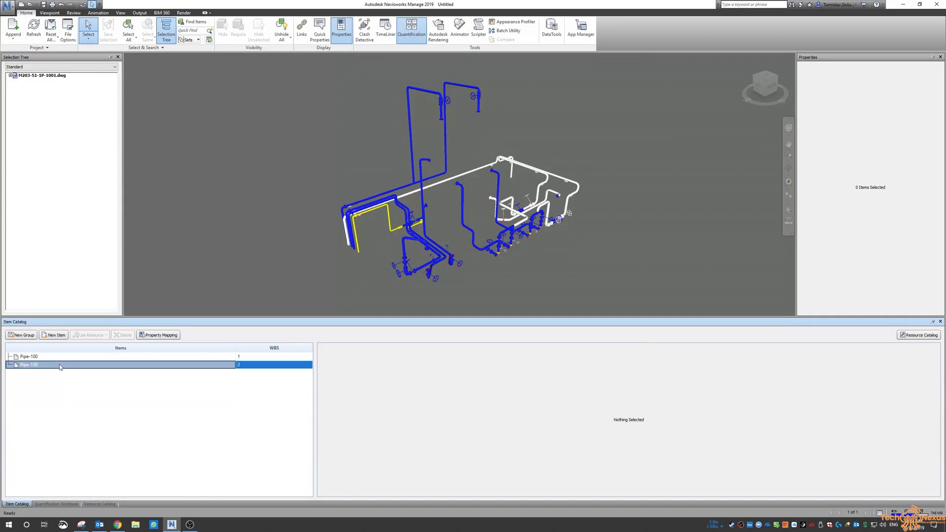
click(28, 356)
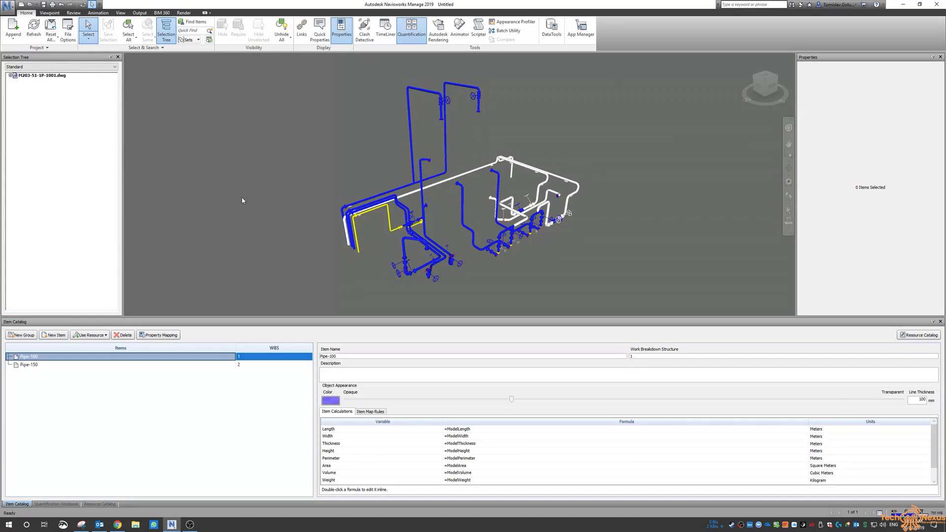
click(56, 503)
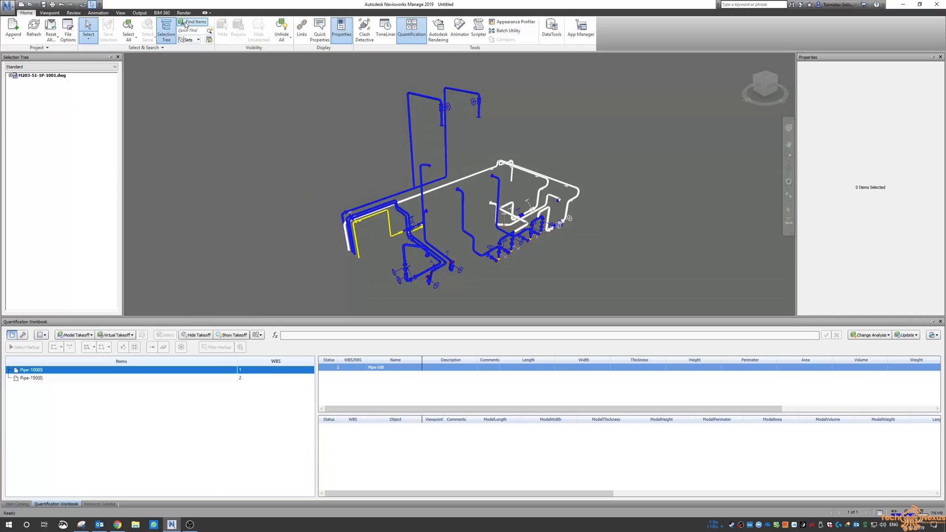
Step: In Find Items, search the whole file for AutoCad Class equals Pipe
click(194, 22)
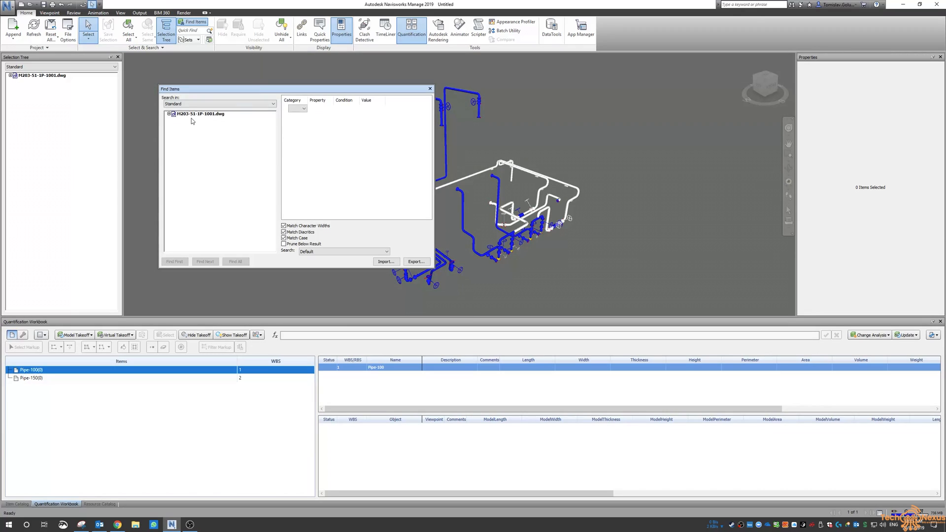
click(199, 113)
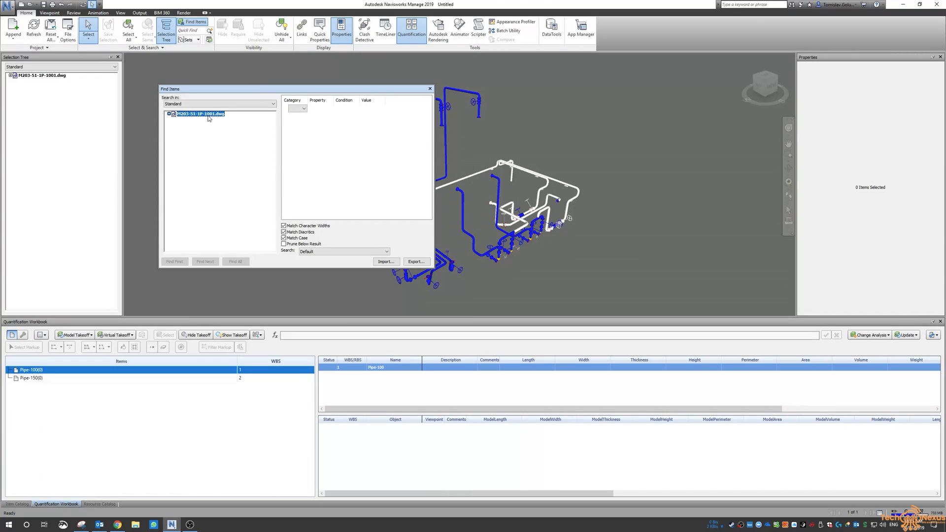
click(303, 108)
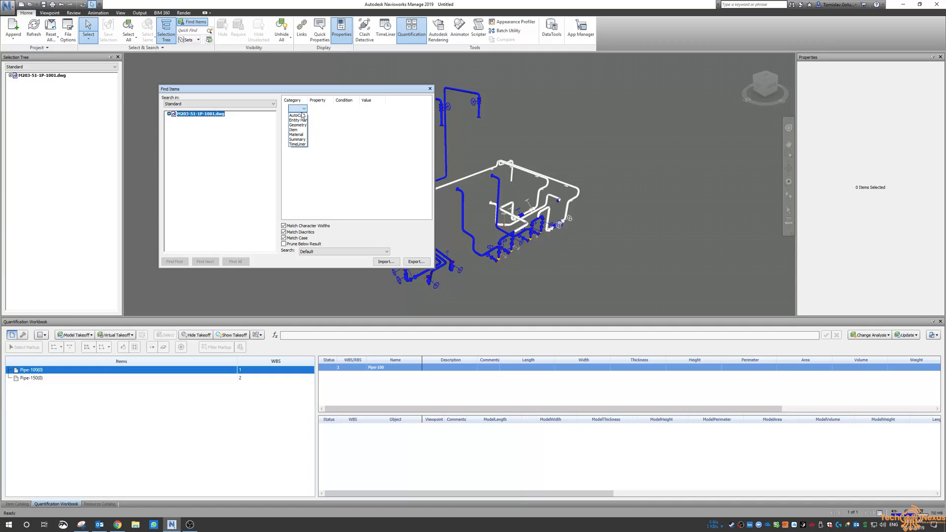
click(296, 115)
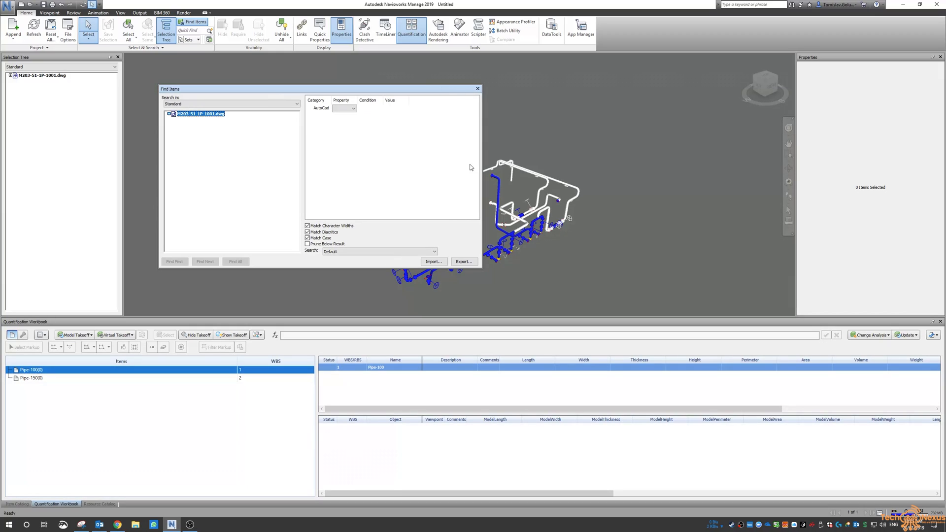
mouse_move(481, 168)
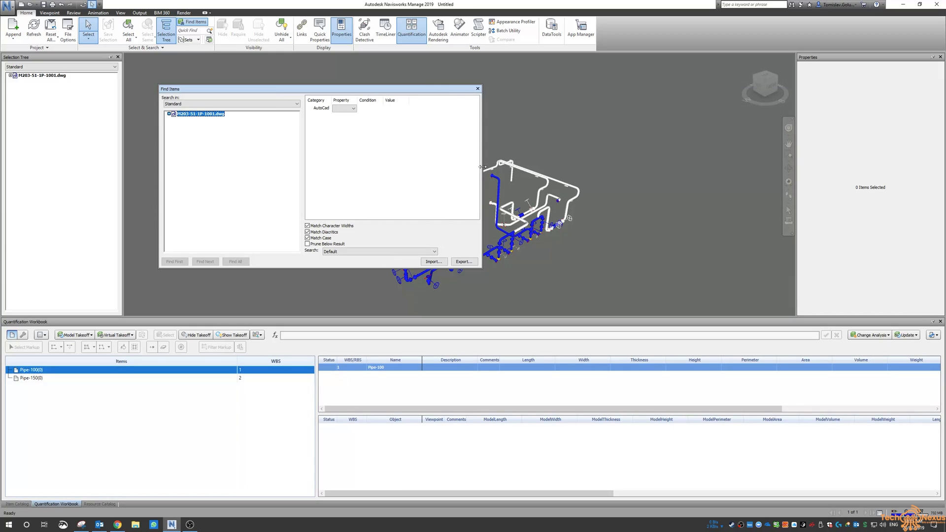
click(368, 108)
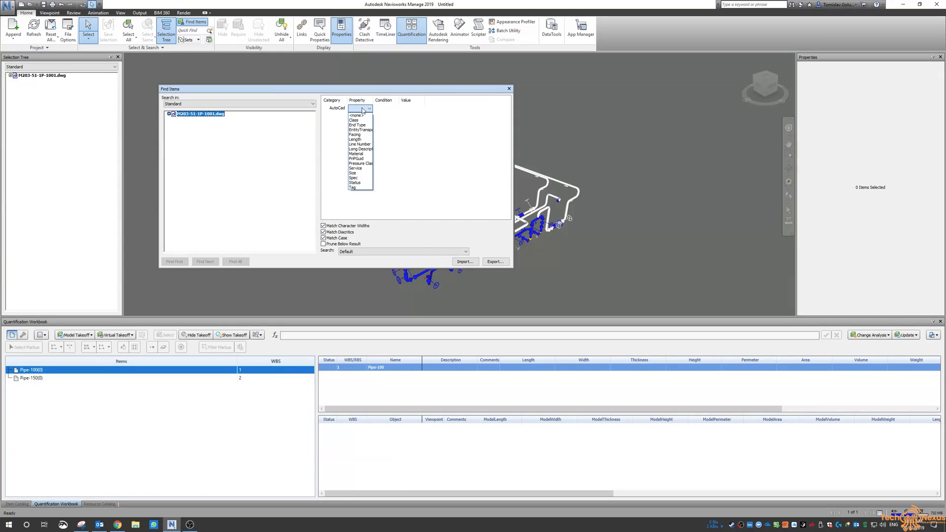
click(354, 121)
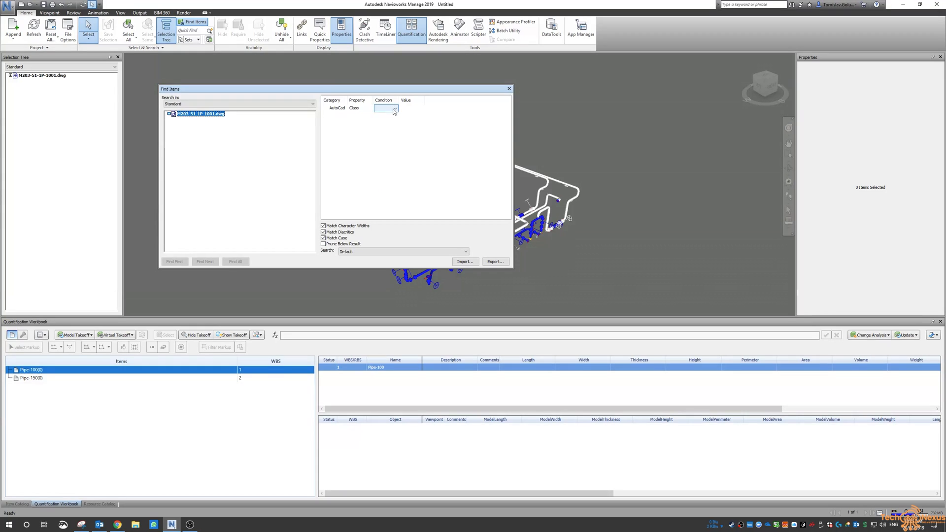
click(421, 109)
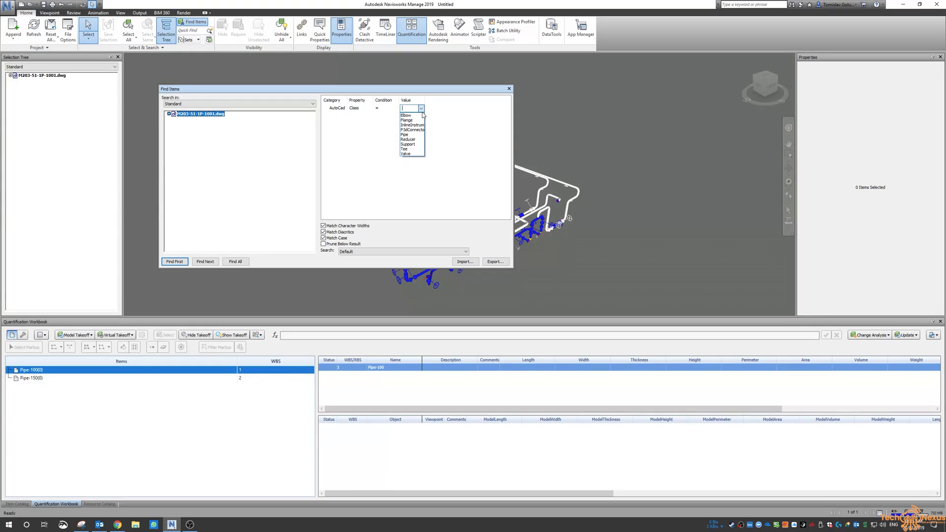
click(404, 136)
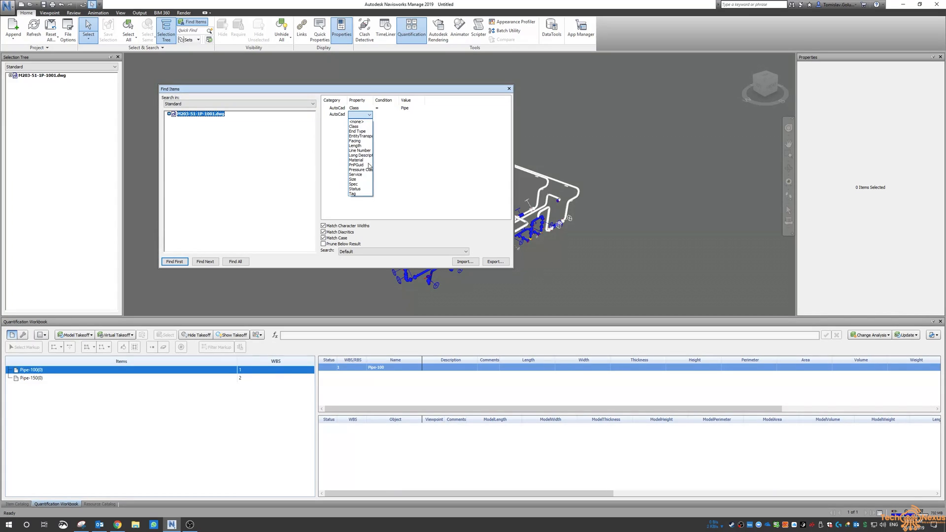
Step: Add the condition AutoCad Size equals 4" and find all matching pipes (eight items)
click(353, 180)
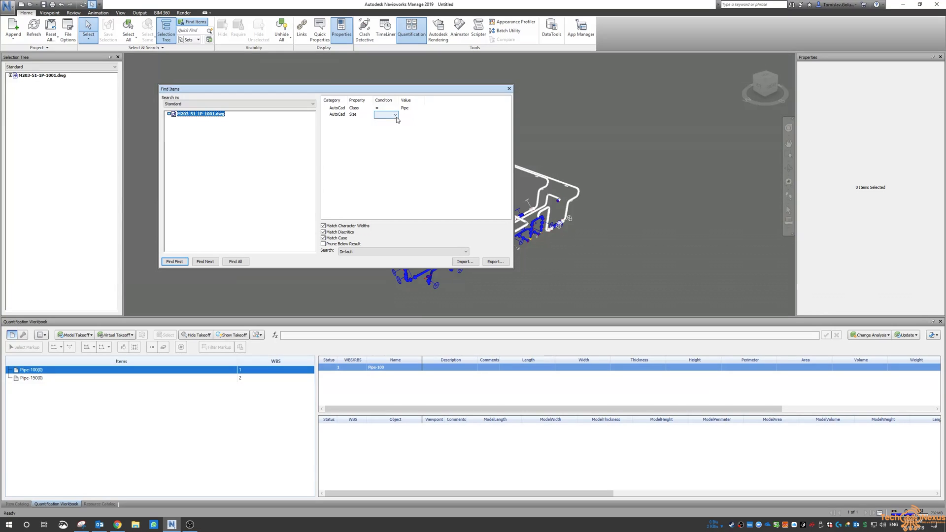
click(421, 115)
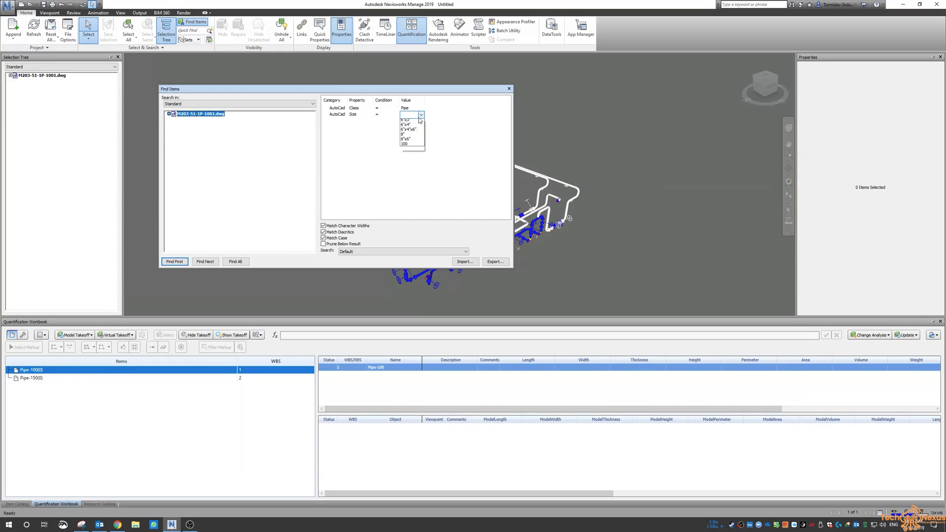
click(406, 119)
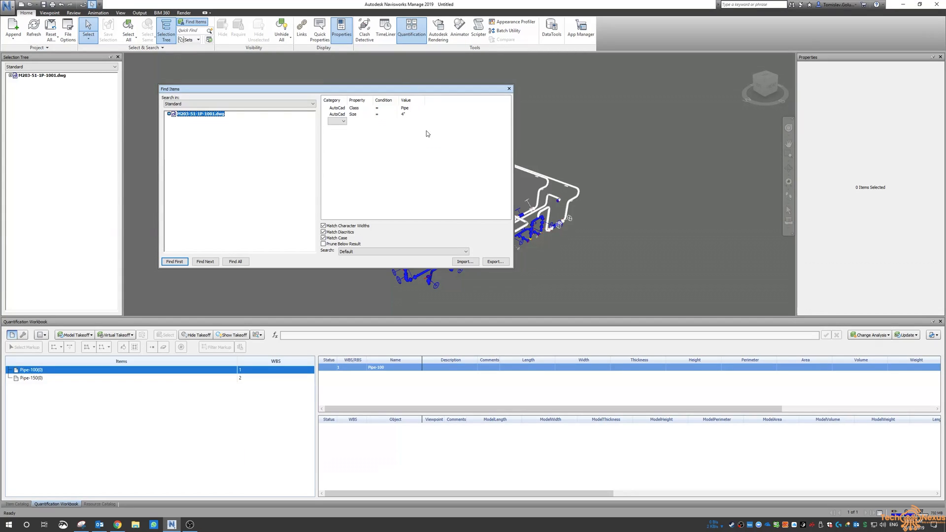
mouse_move(405, 120)
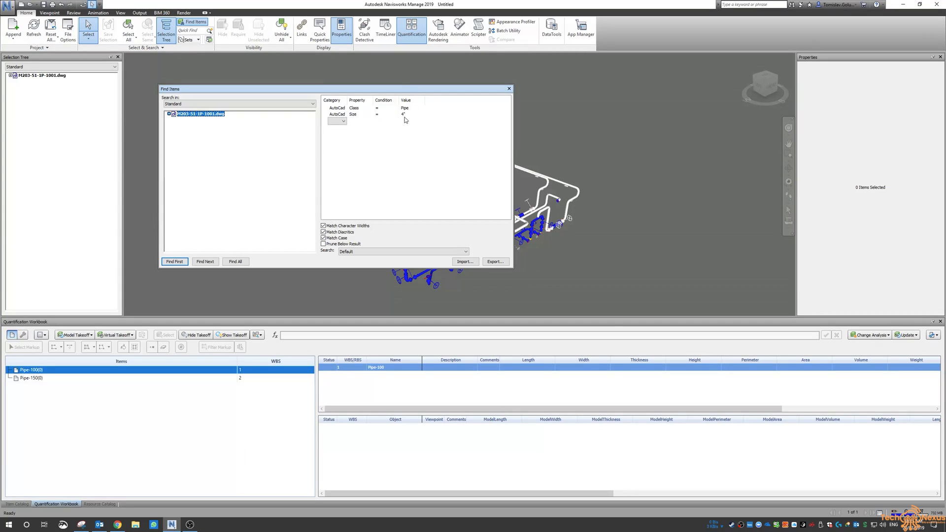
click(235, 262)
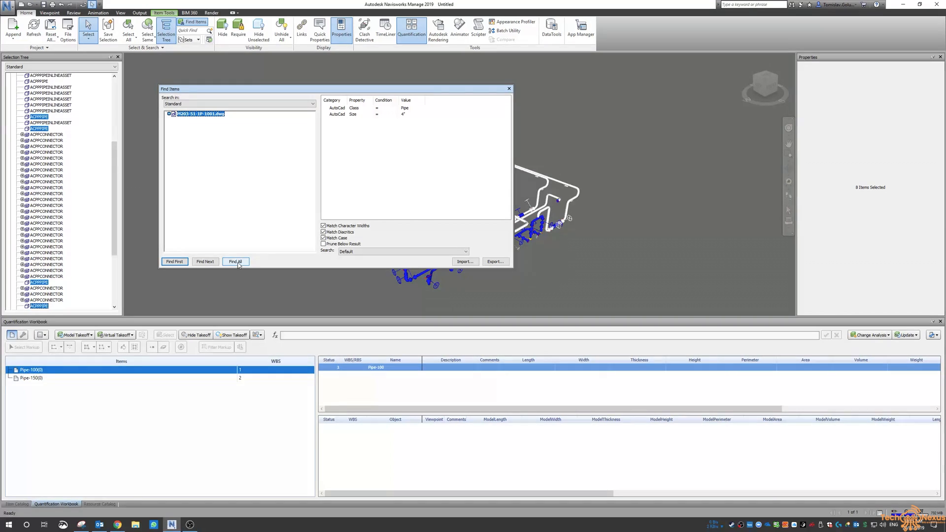
Step: Take off the eight found 4" pipes into Pipe-100 from the Selection Tree
click(236, 261)
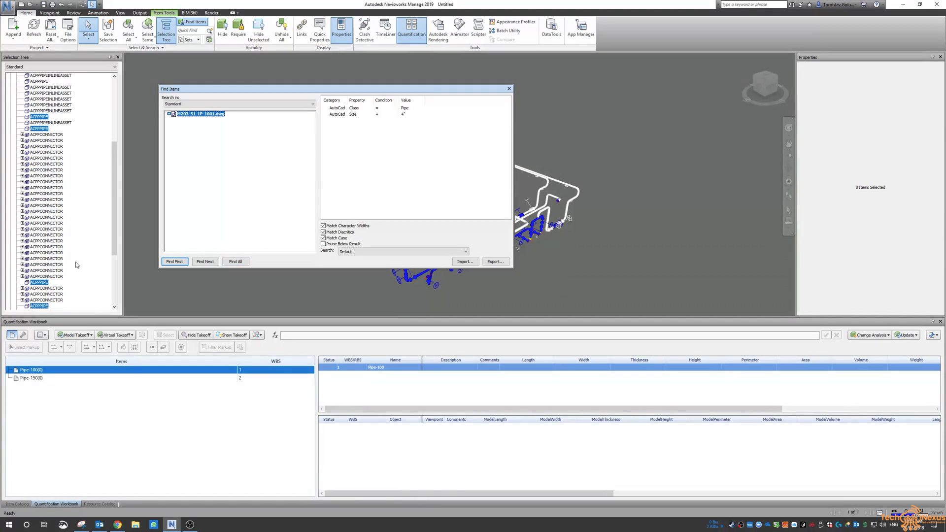
right_click(38, 128)
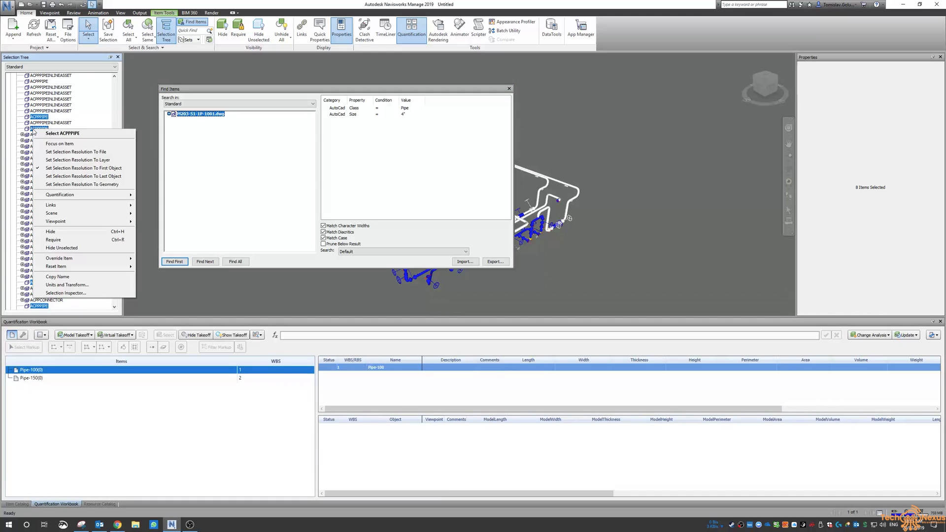
mouse_move(60, 195)
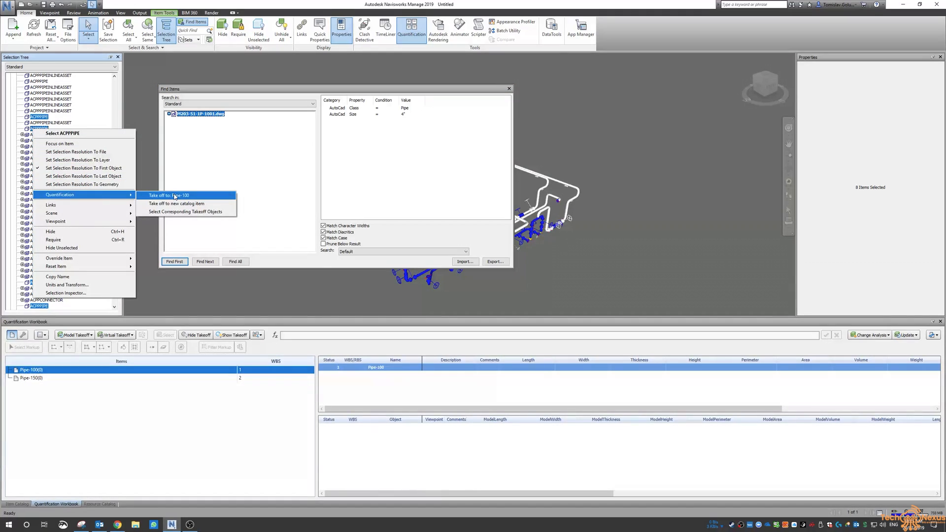
click(168, 195)
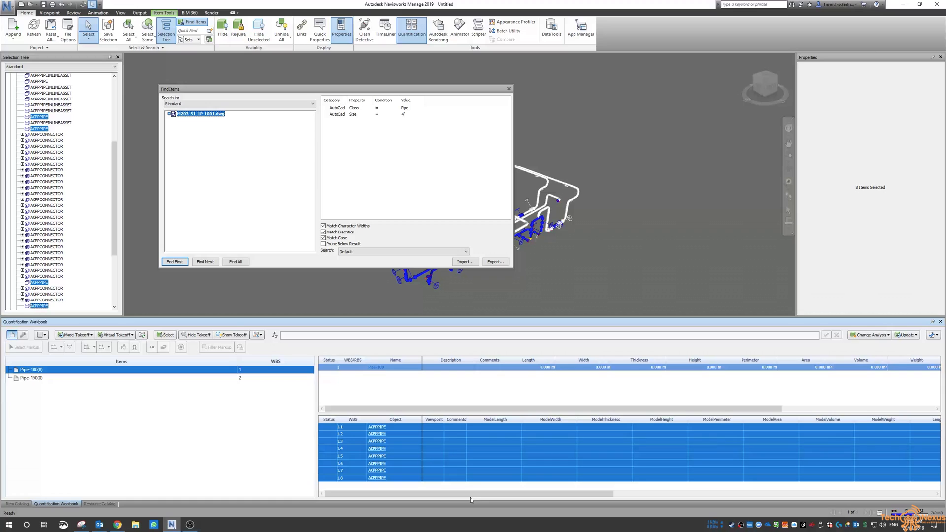
drag(471, 493, 839, 493)
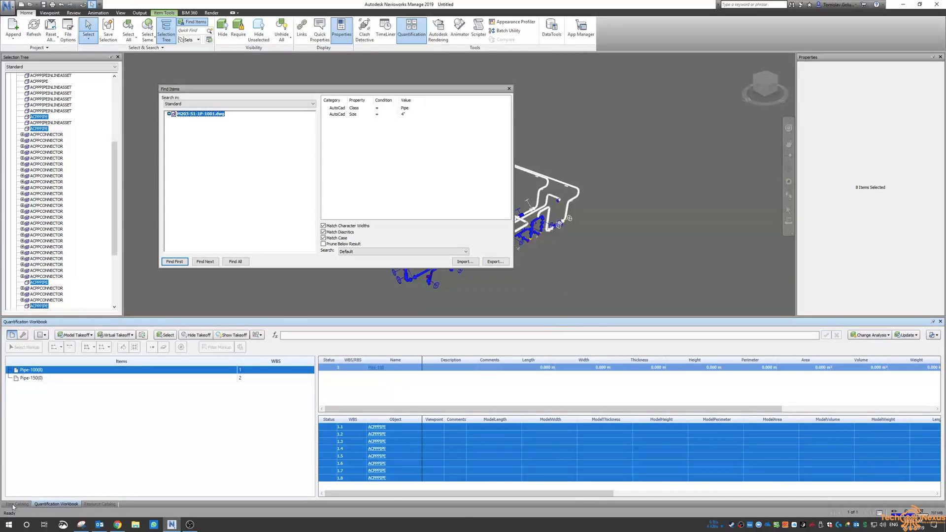
click(17, 504)
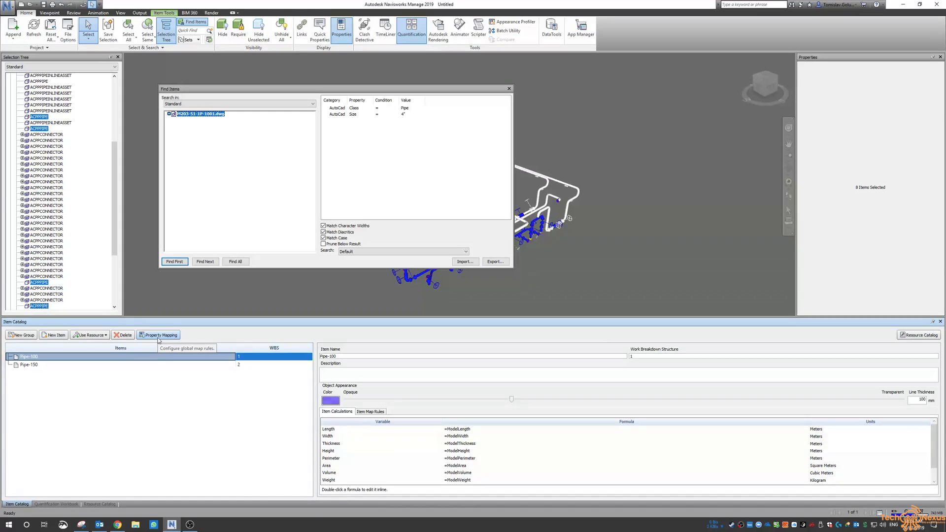
Step: Add a global property mapping linking takeoff ModelLength to the AutoCad Length property
click(158, 335)
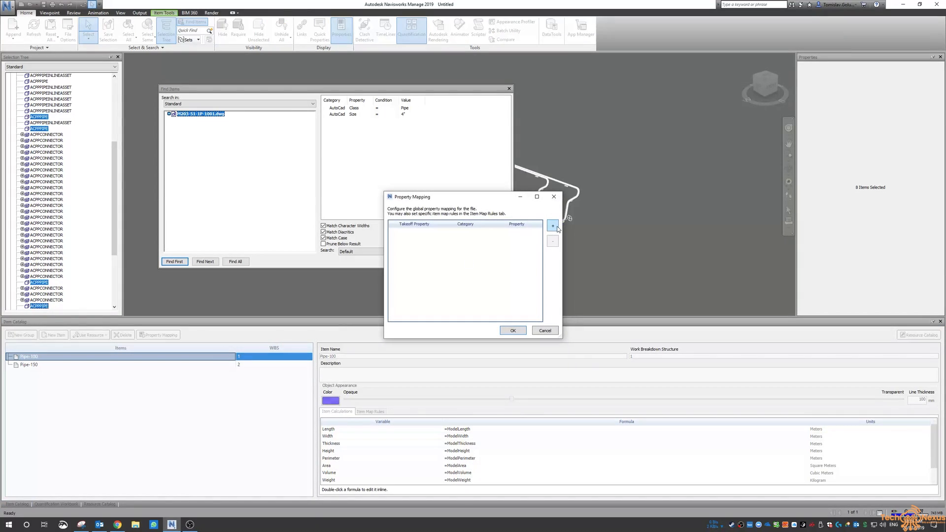
click(552, 227)
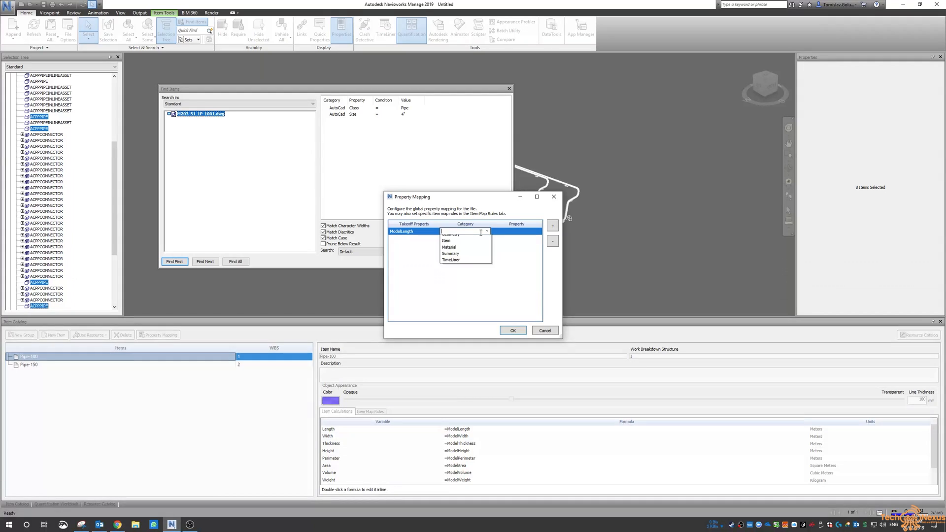
click(450, 234)
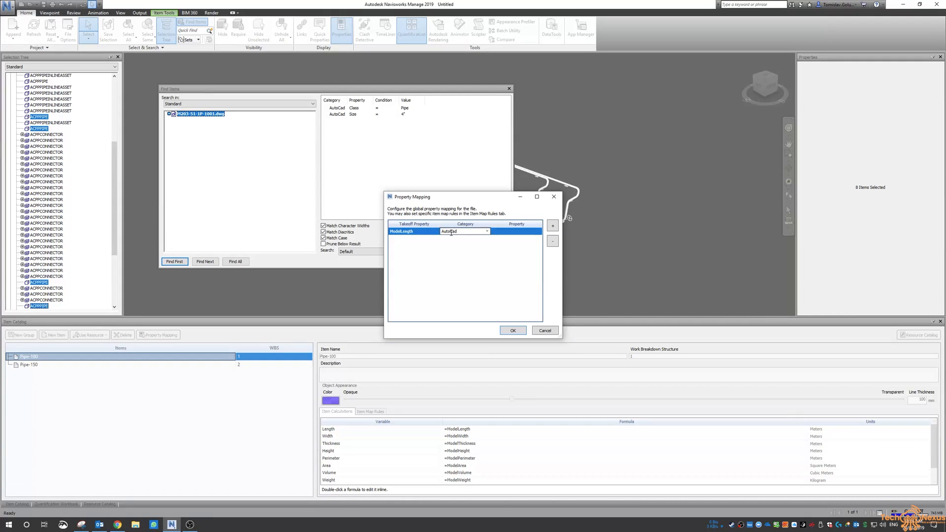
click(537, 231)
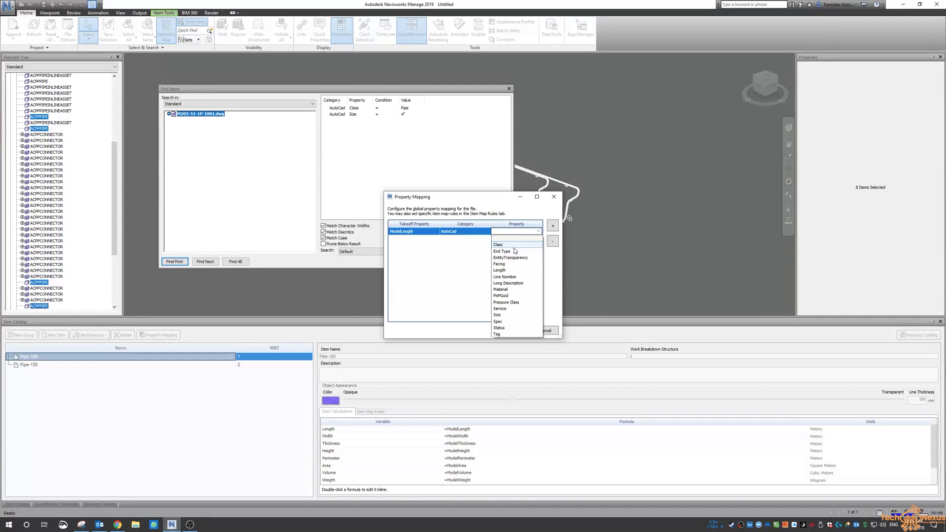
click(499, 270)
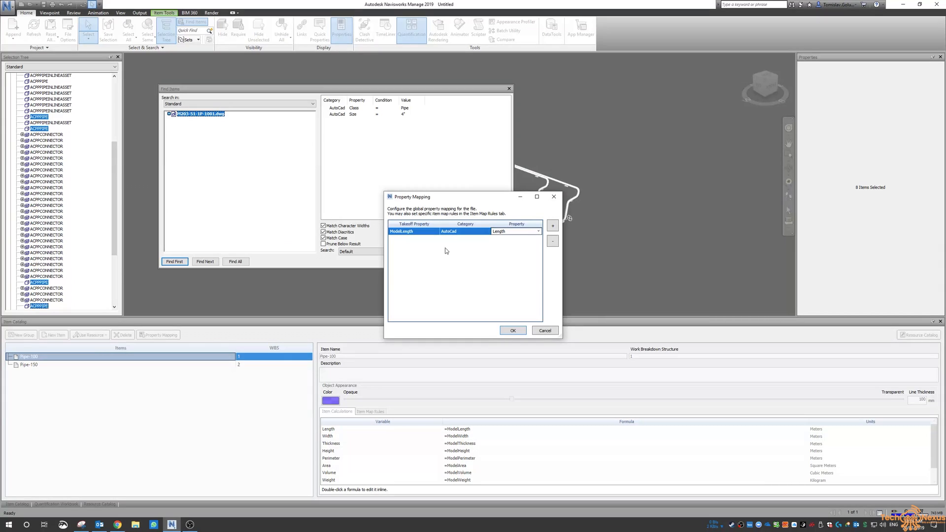
click(513, 330)
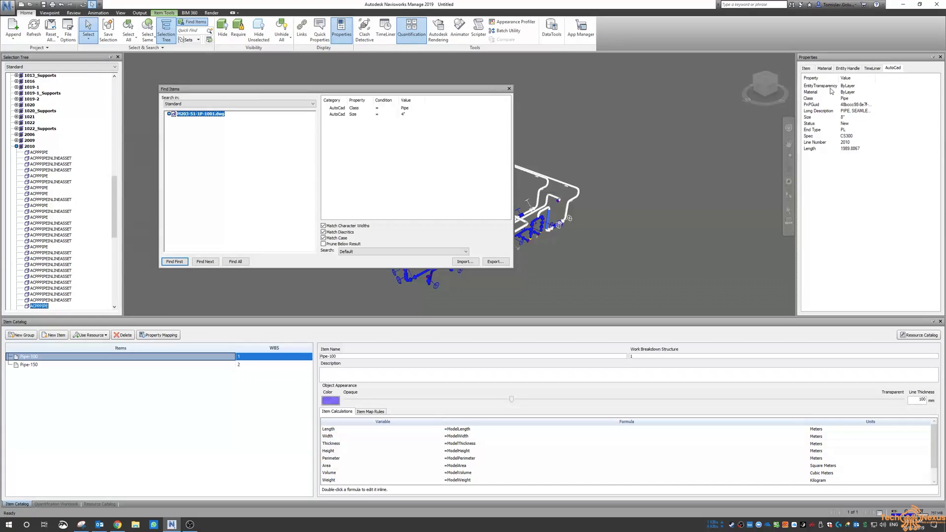
mouse_move(843, 155)
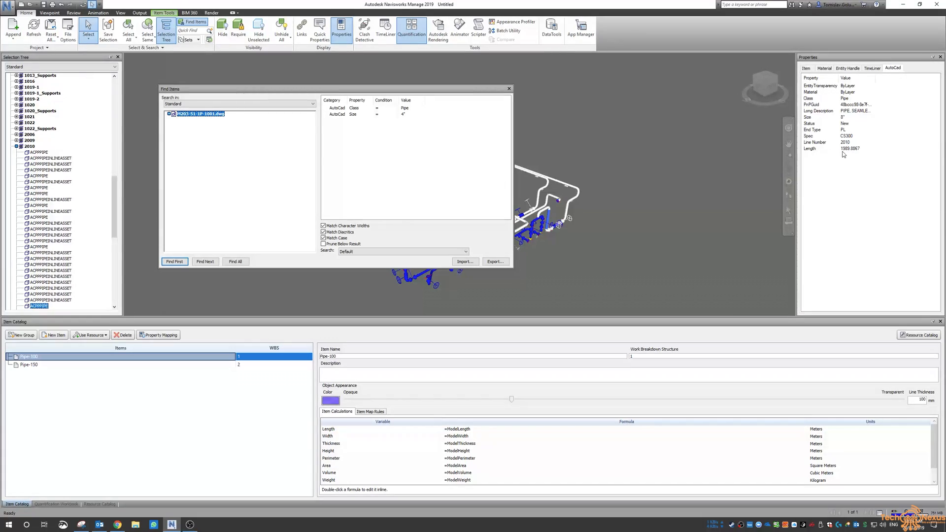
mouse_move(855, 155)
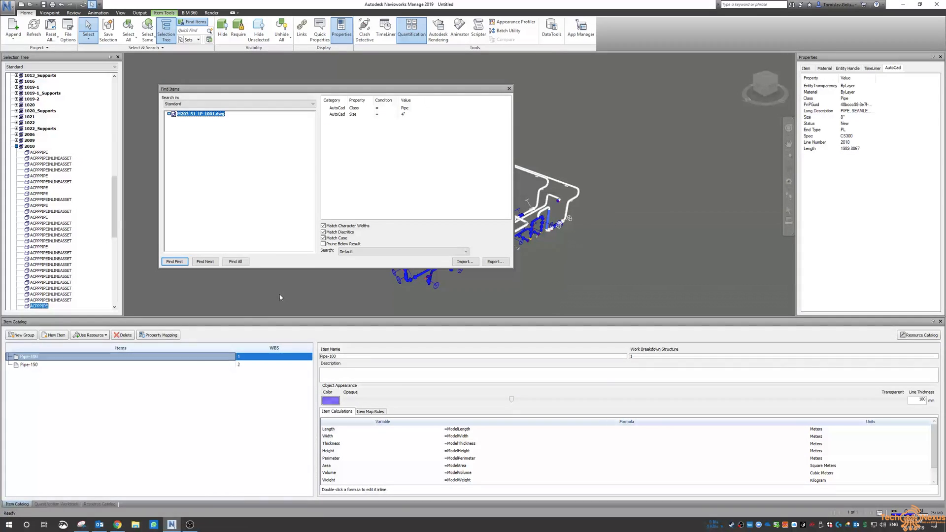
Step: Re-find the 4" pipes and take them off into Pipe-100 so real model lengths appear
click(57, 504)
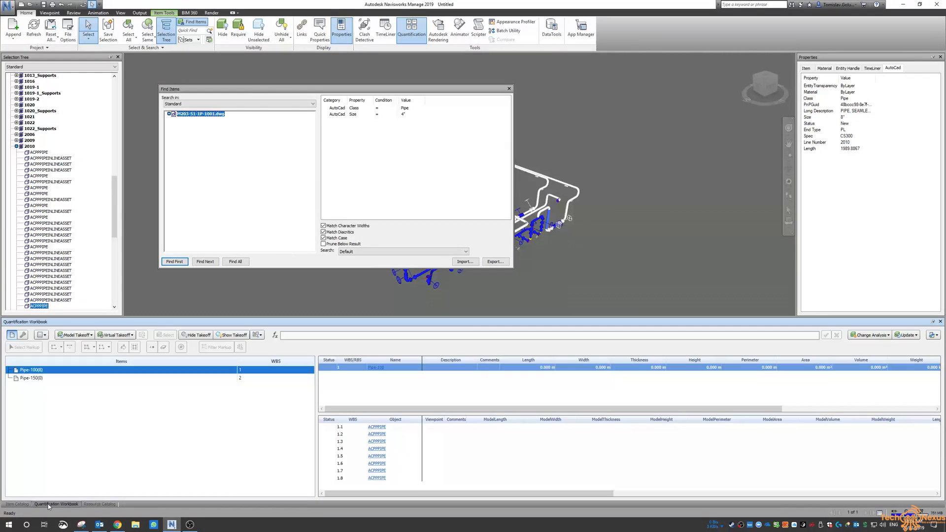
click(376, 456)
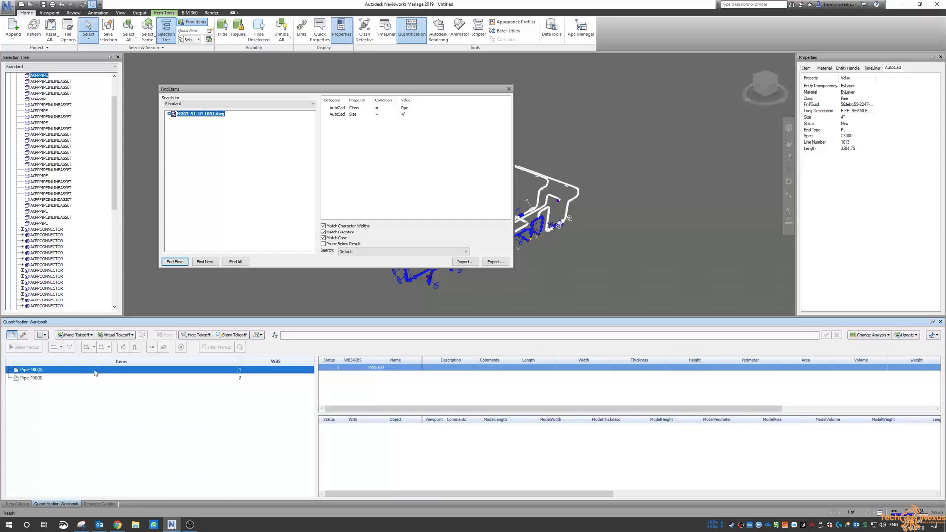
mouse_move(408, 113)
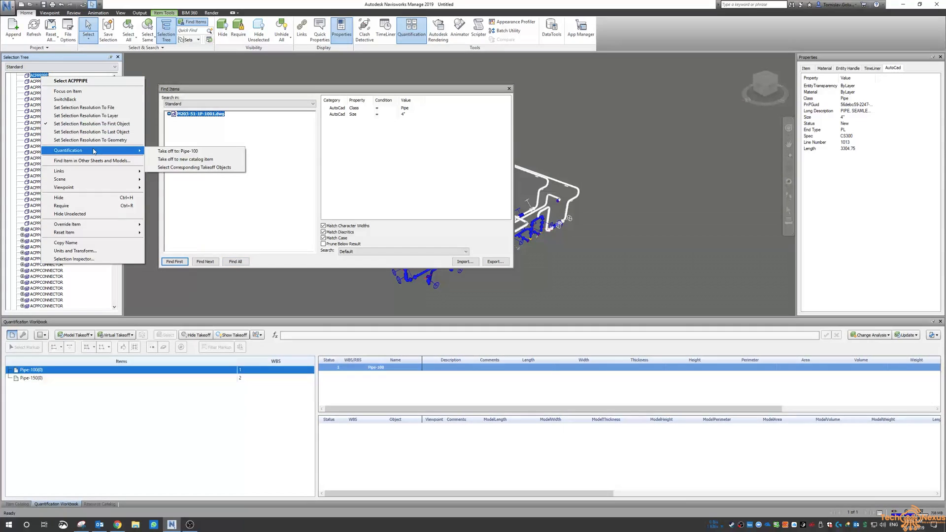
click(179, 150)
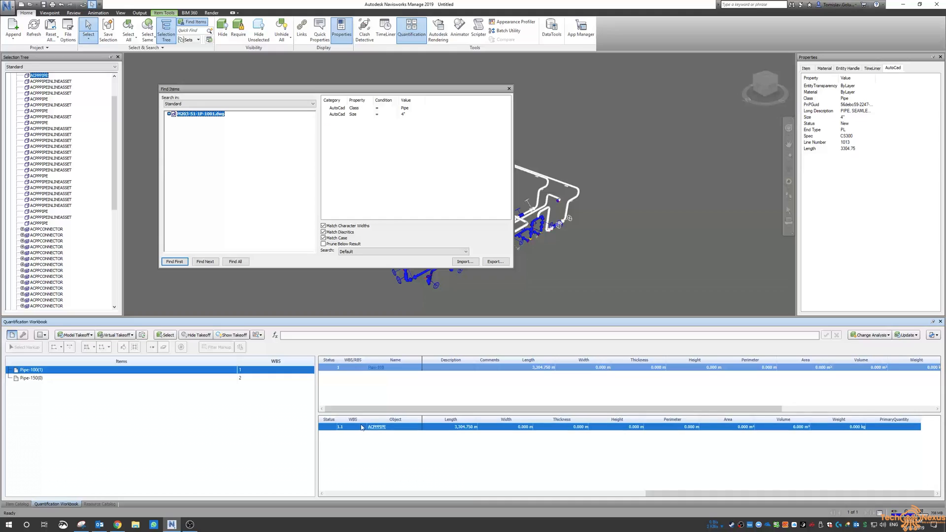
right_click(375, 427)
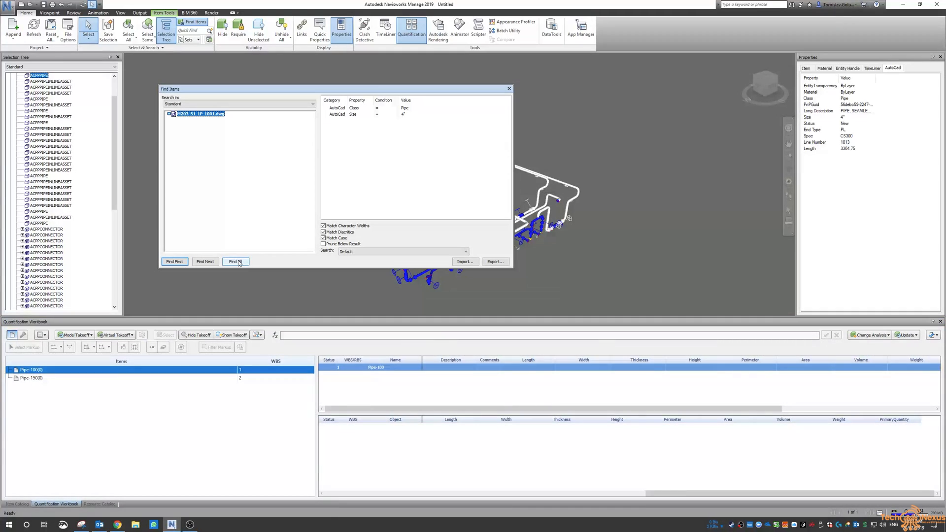
click(235, 261)
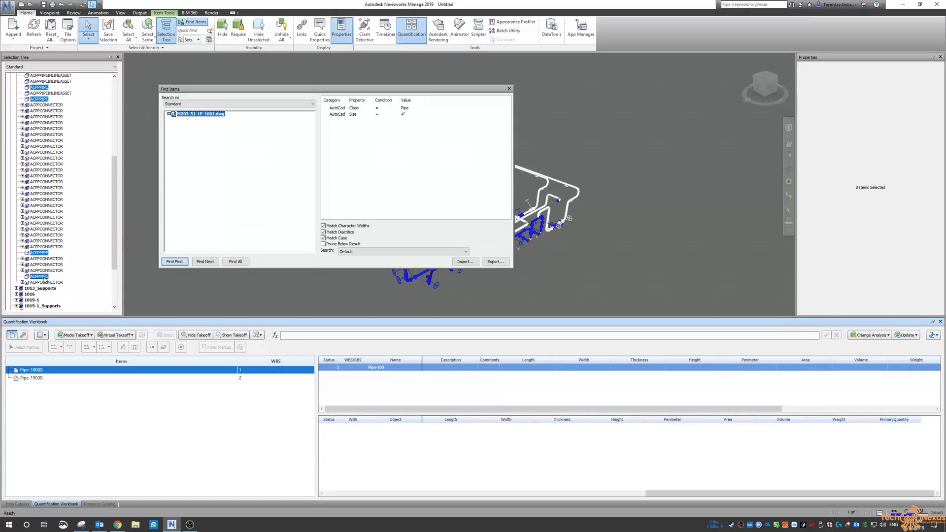
right_click(39, 276)
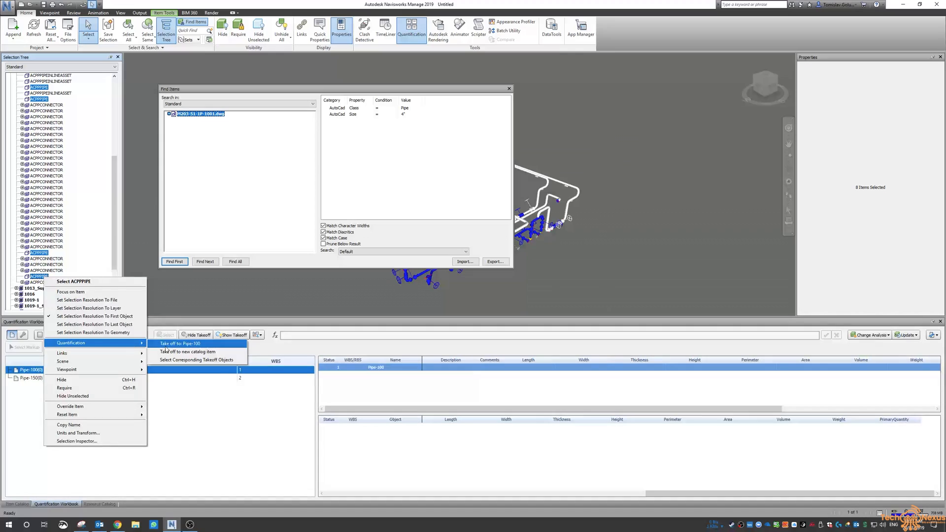
click(179, 343)
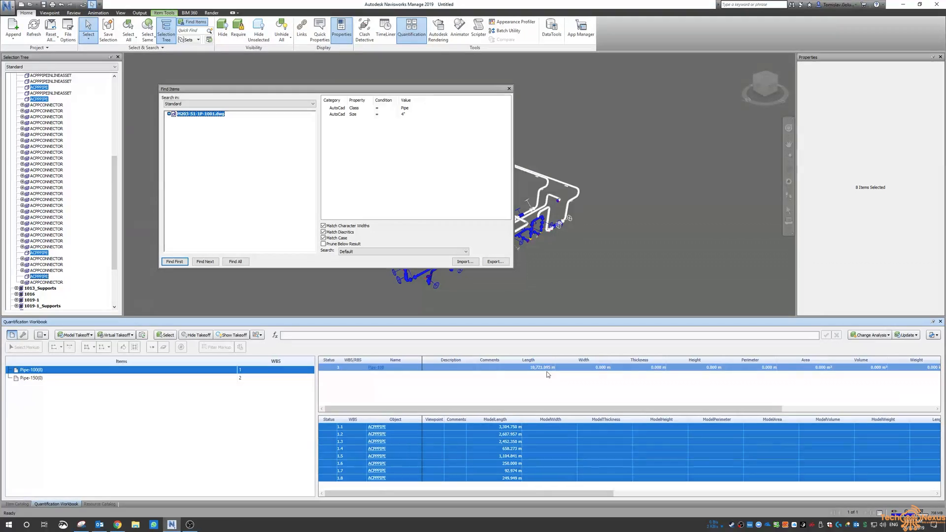
mouse_move(535, 397)
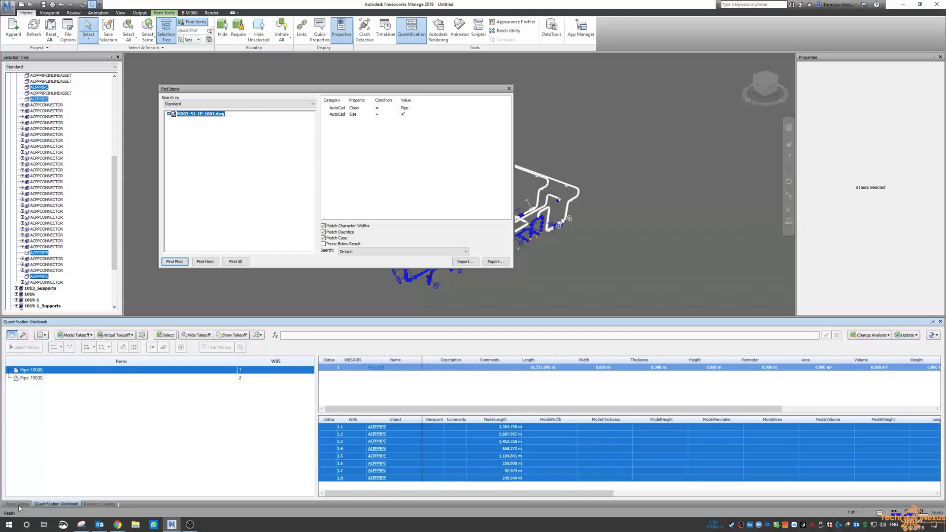
Step: Set Pipe-100's Length calculation units to millimetres in the Item Catalog
click(17, 504)
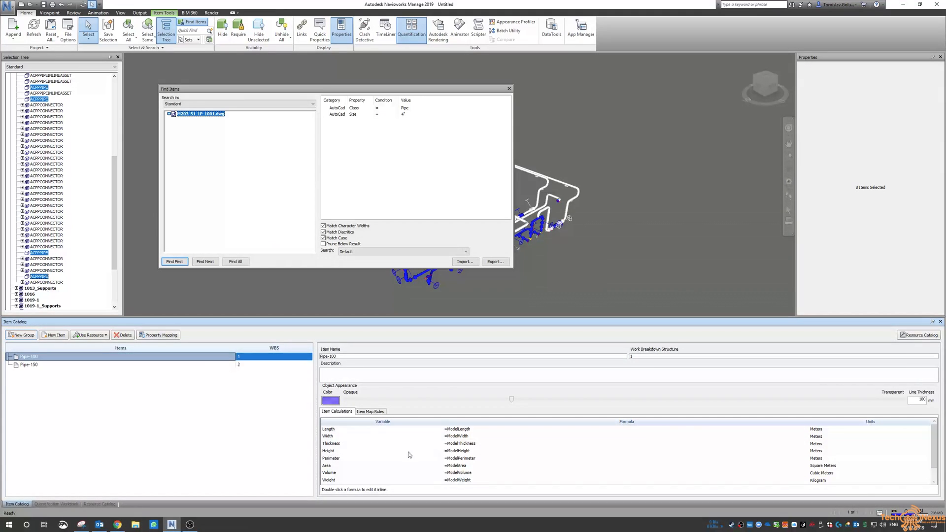
click(380, 429)
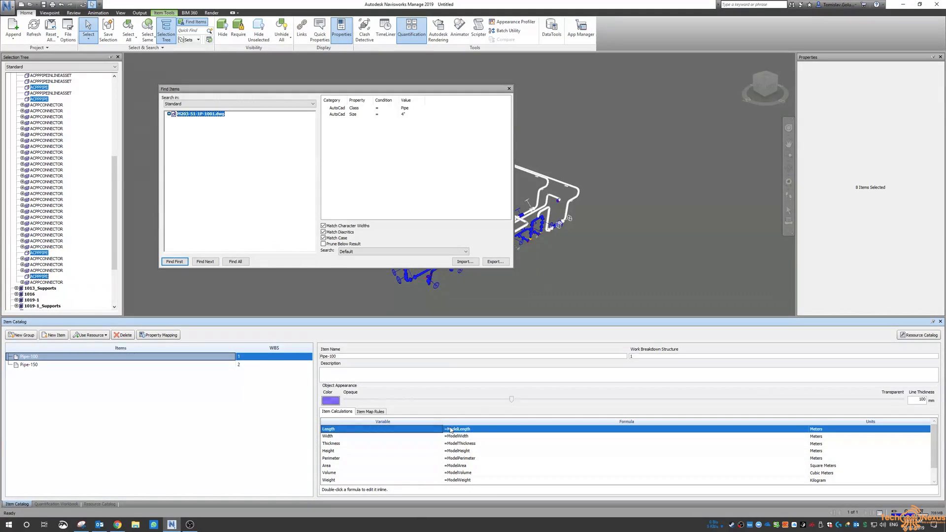
click(925, 429)
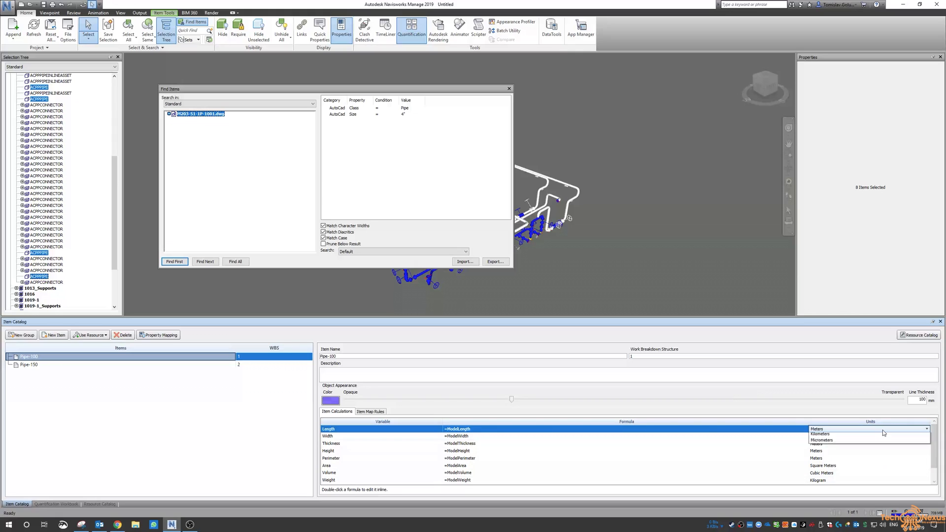
click(821, 434)
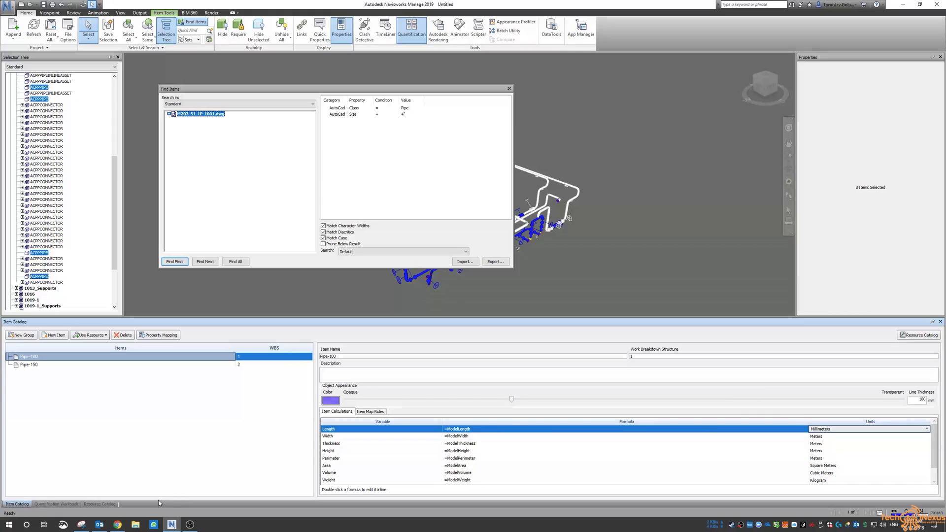
click(55, 504)
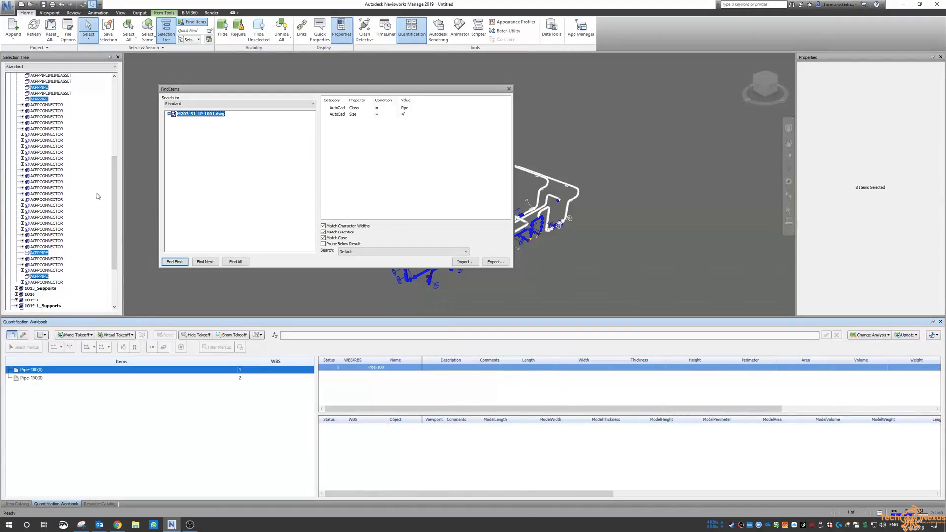
Step: Check the Pipe-100 total length now reading 15,721.095 mm in the workbook
right_click(38, 276)
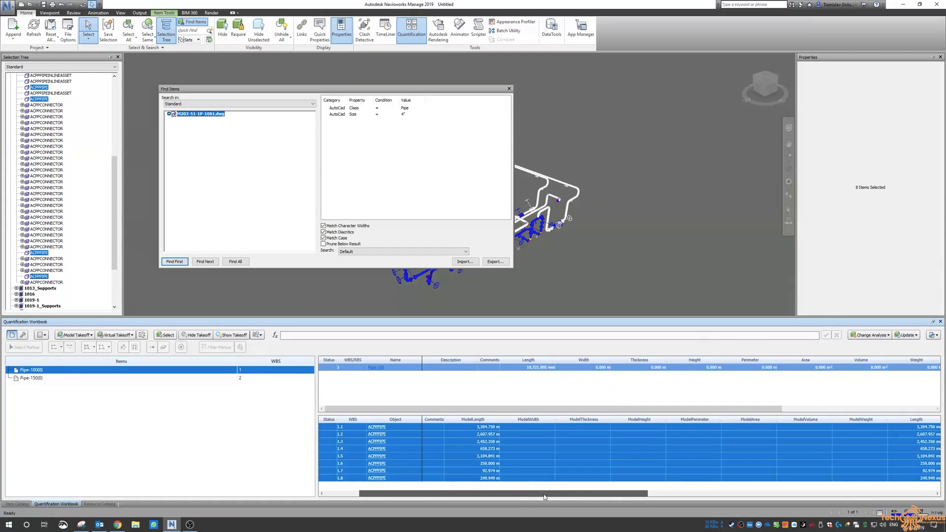
scroll(right, 3)
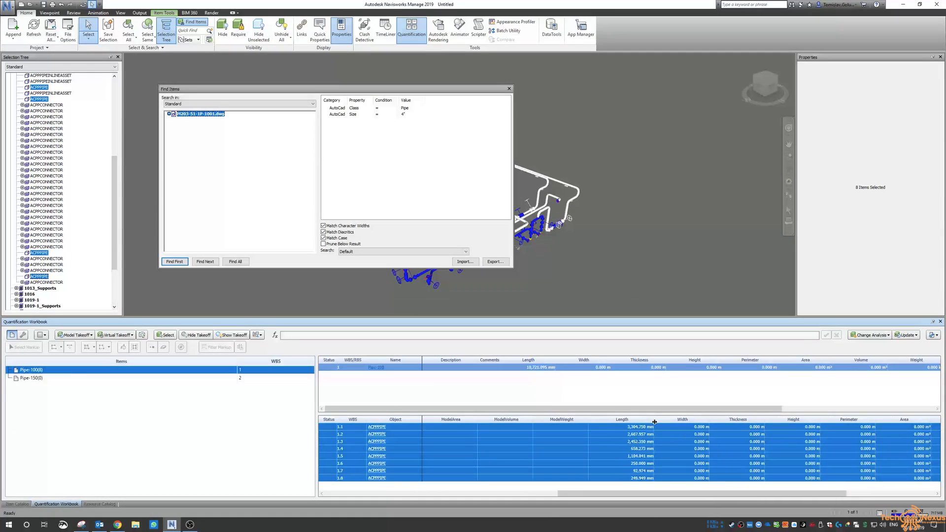
click(529, 367)
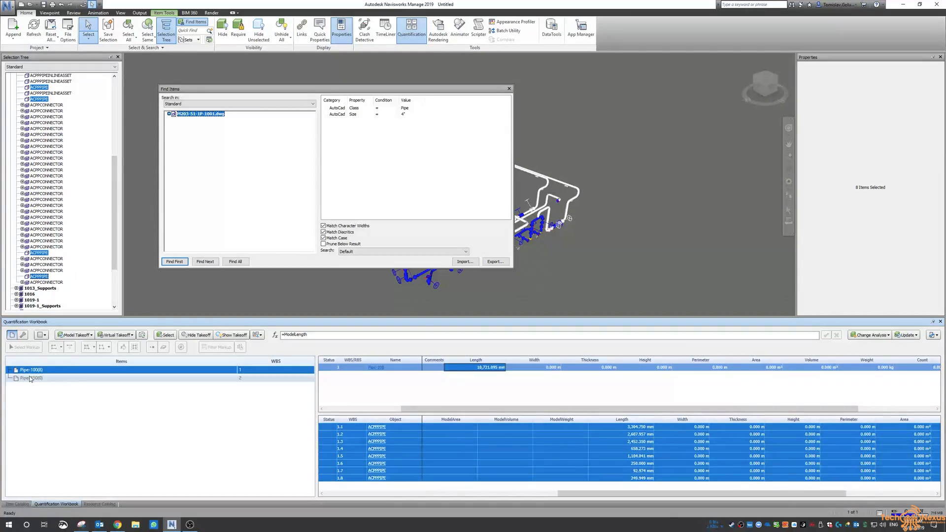
Step: Review the property mapping in the Item Catalog without changes and return to the workbook
click(17, 504)
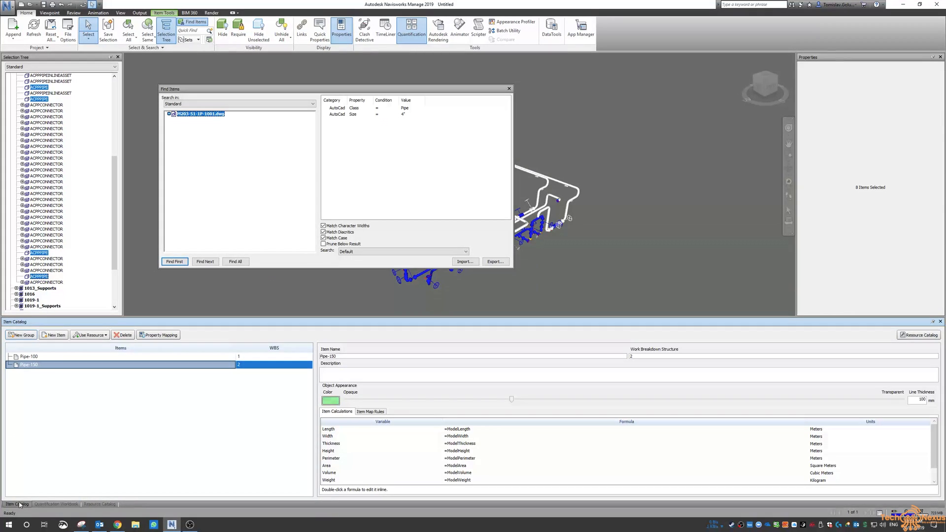
click(159, 335)
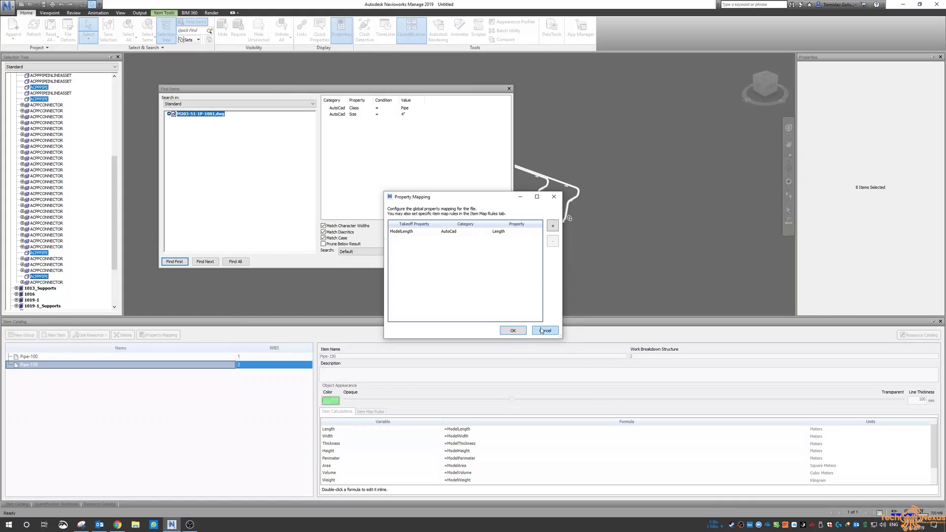
click(544, 331)
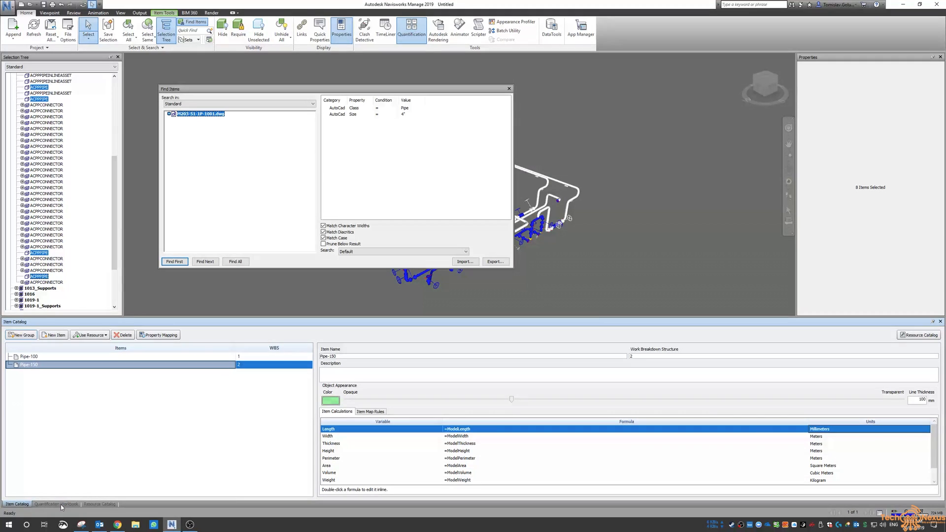
click(55, 504)
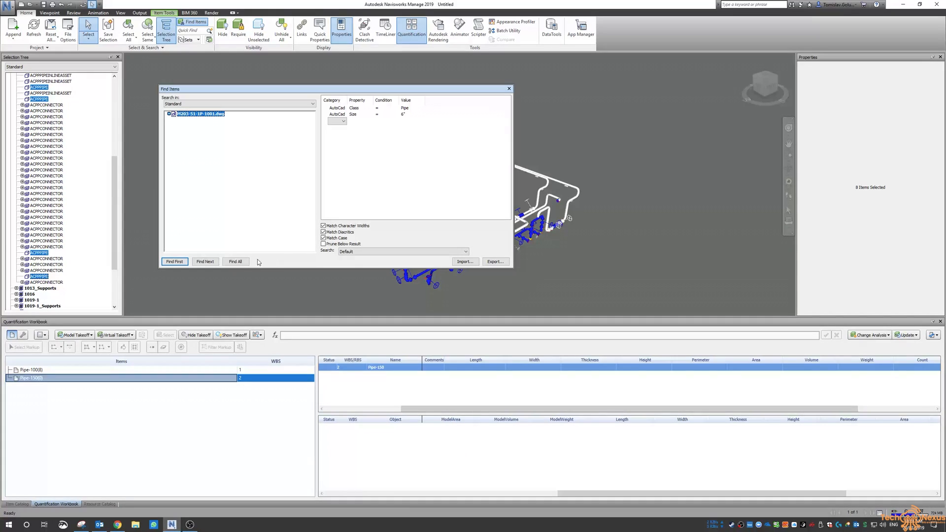
Step: Find all 6" pipes and take off the 62 found items into Pipe-150
click(236, 261)
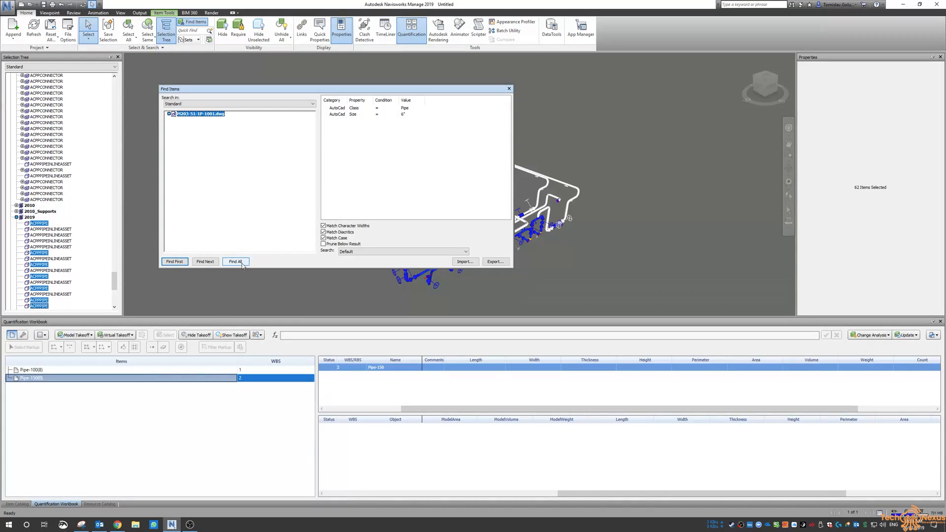
right_click(39, 252)
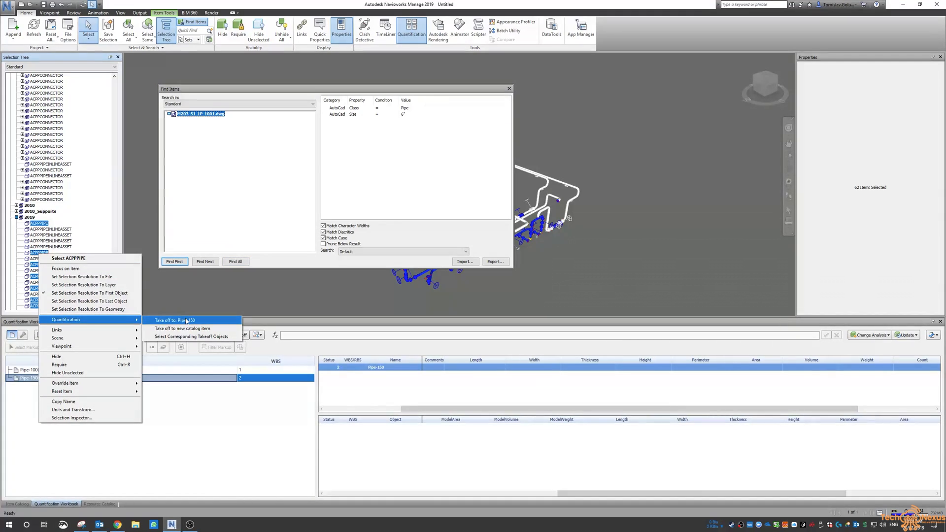
click(171, 320)
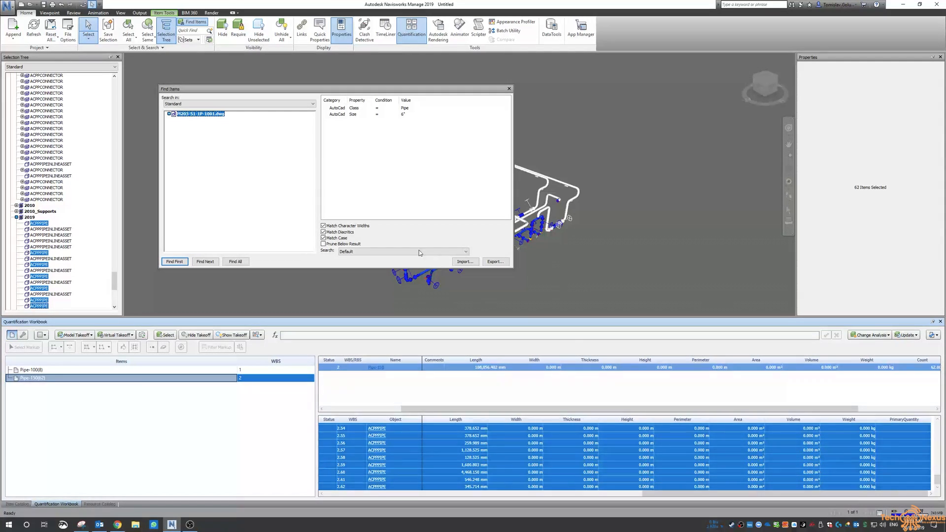
mouse_move(342, 156)
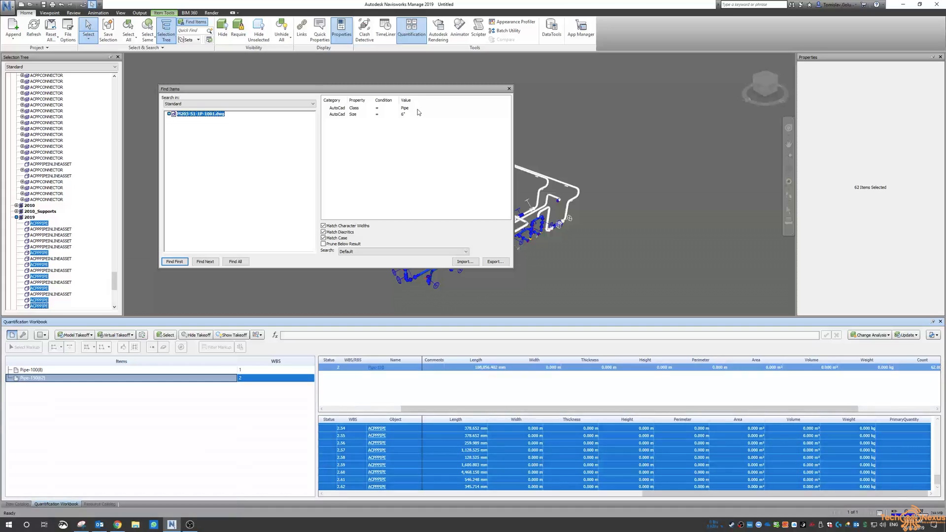
click(17, 504)
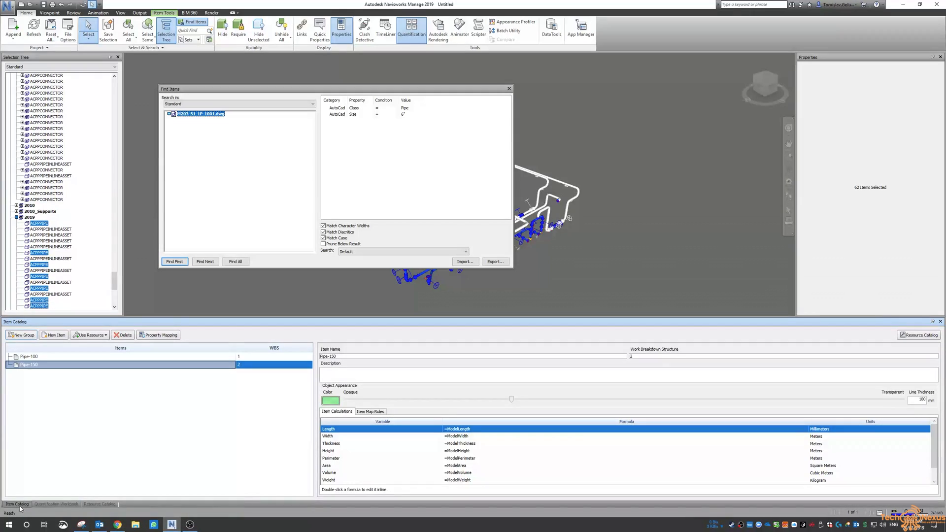
Step: Add a new catalog item named Elbow-150 in the Quantification Workbook
click(54, 335)
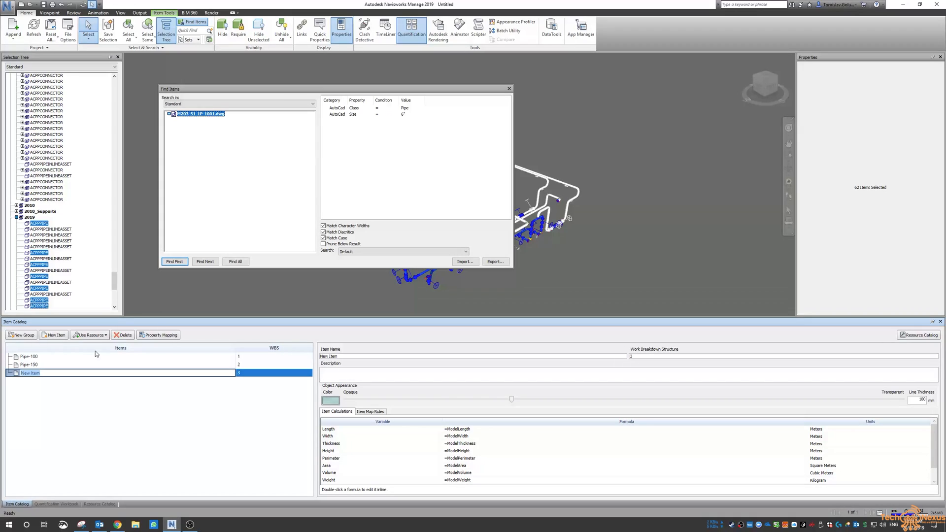
text(Elbow-150)
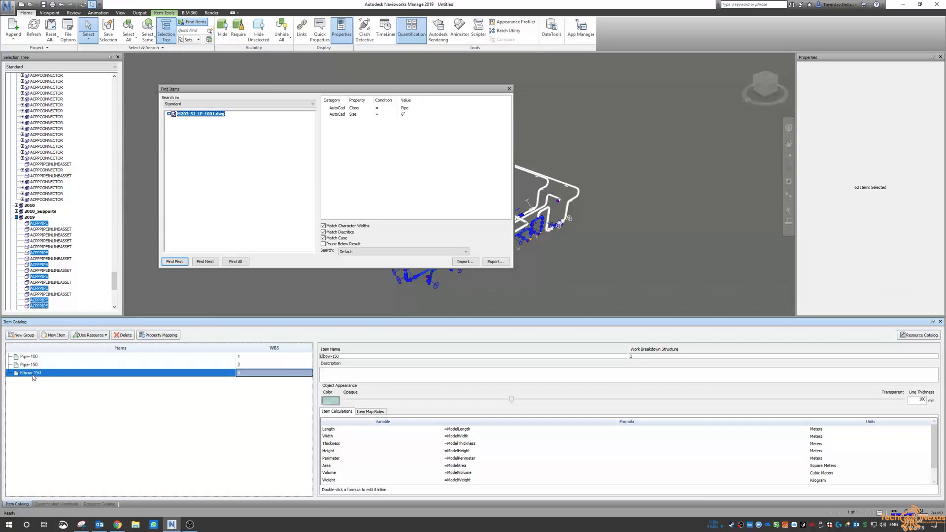
click(55, 503)
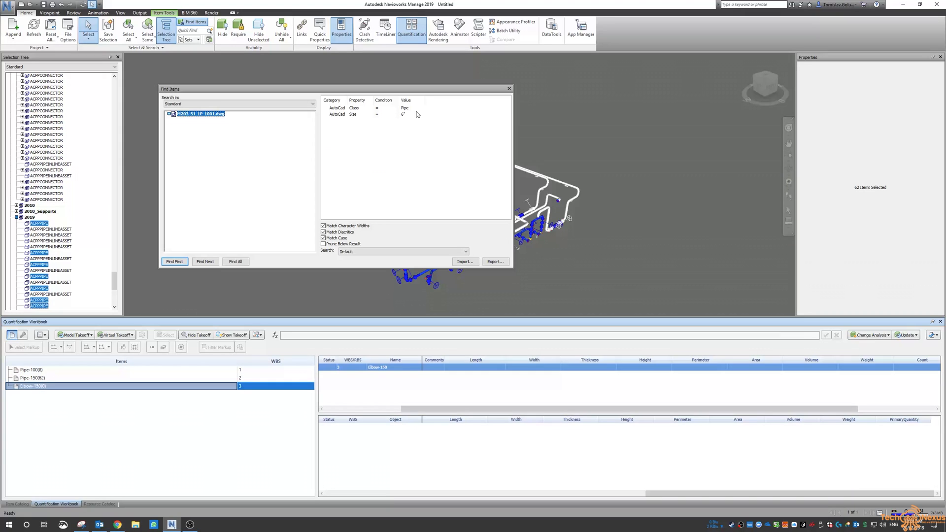
Step: Find all items with Class = Elbow and take off the 78 elbows into Elbow-150
click(420, 109)
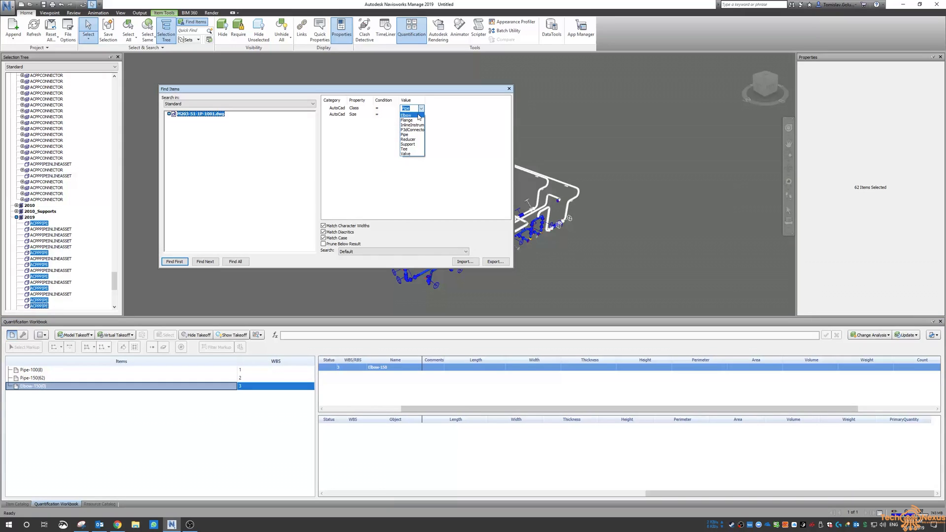
click(407, 116)
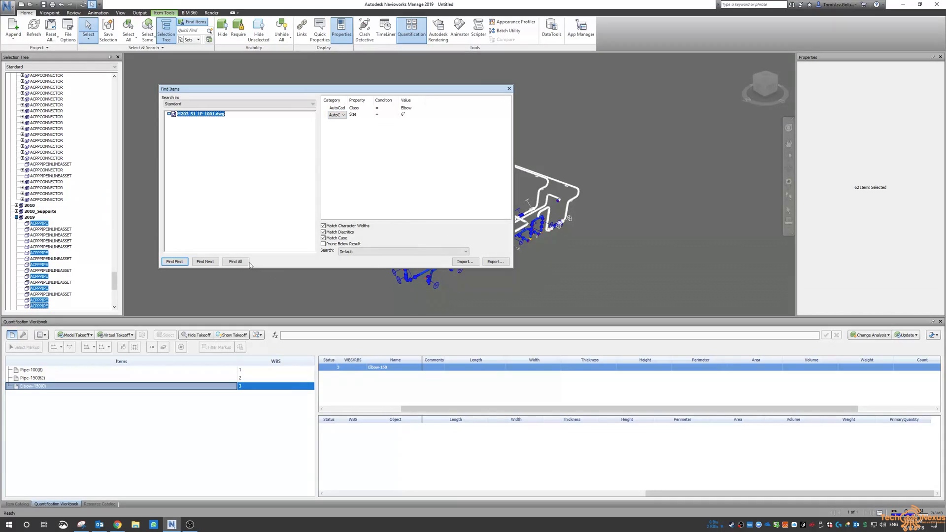
click(235, 261)
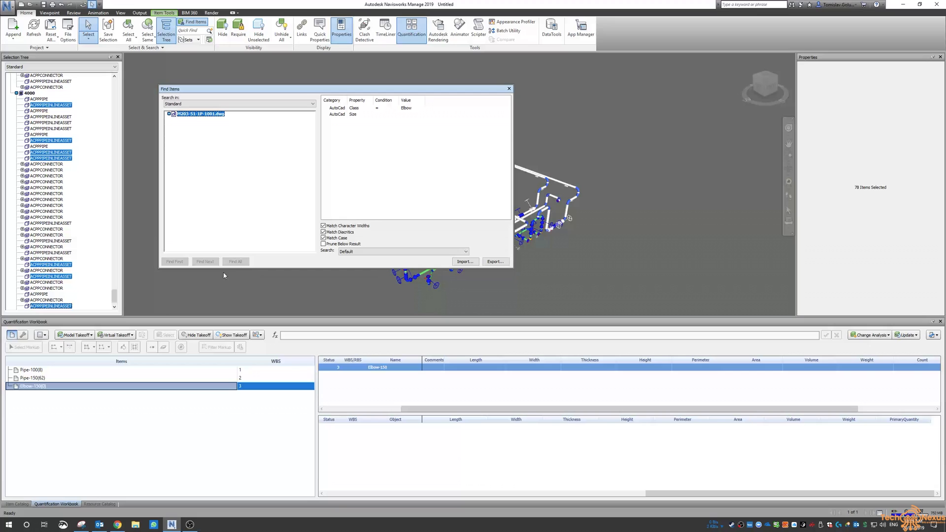
right_click(42, 277)
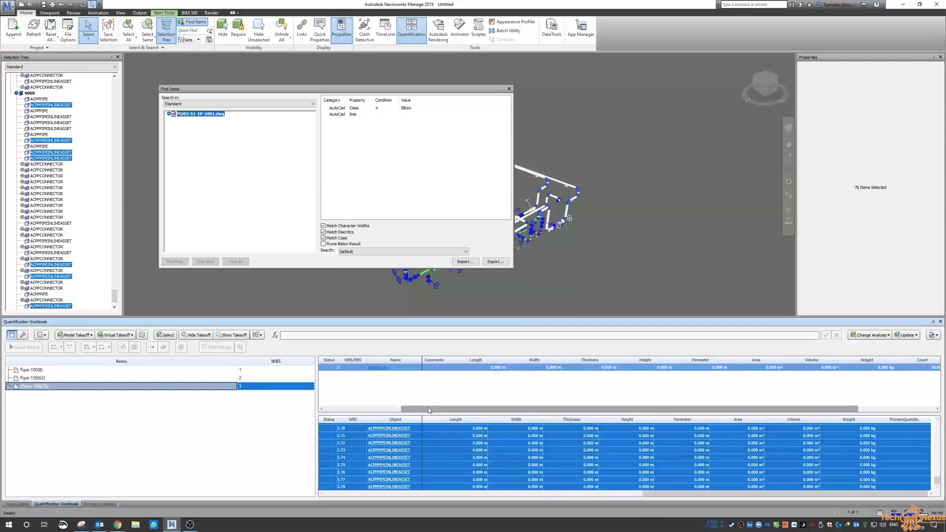
drag(429, 408, 529, 409)
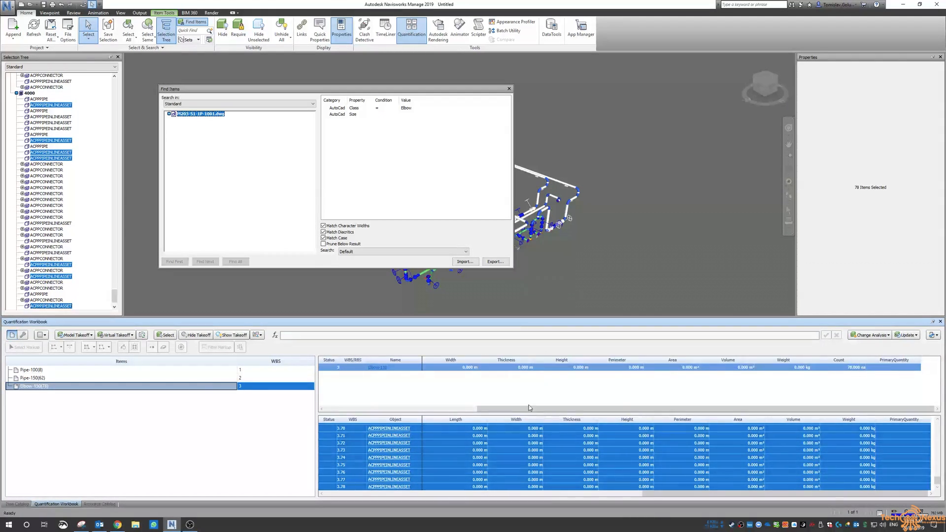